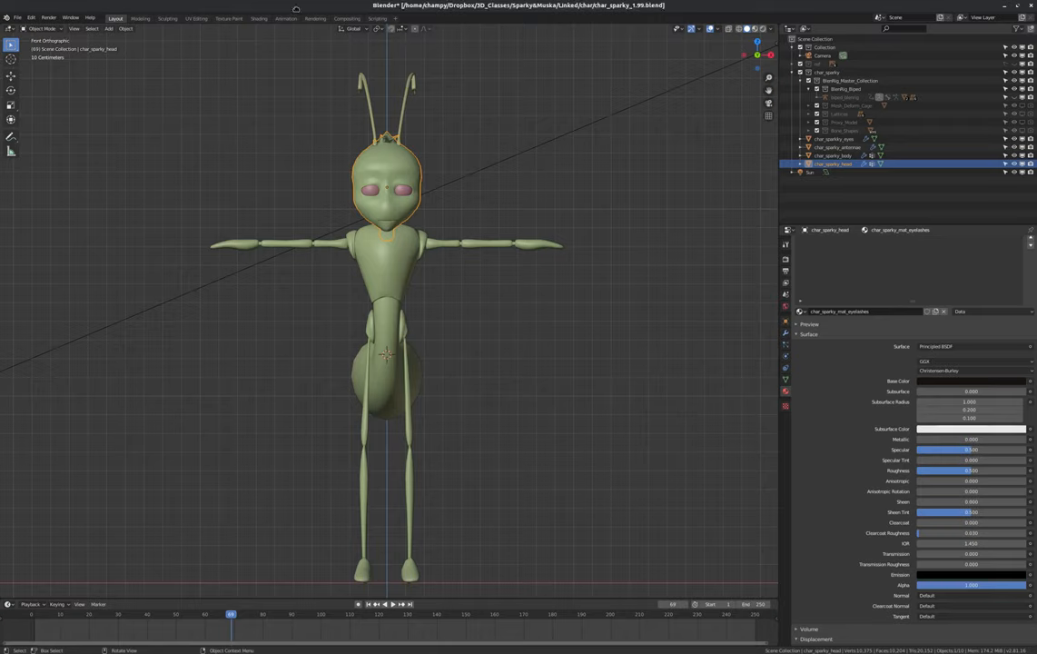
mouse_move(463, 207)
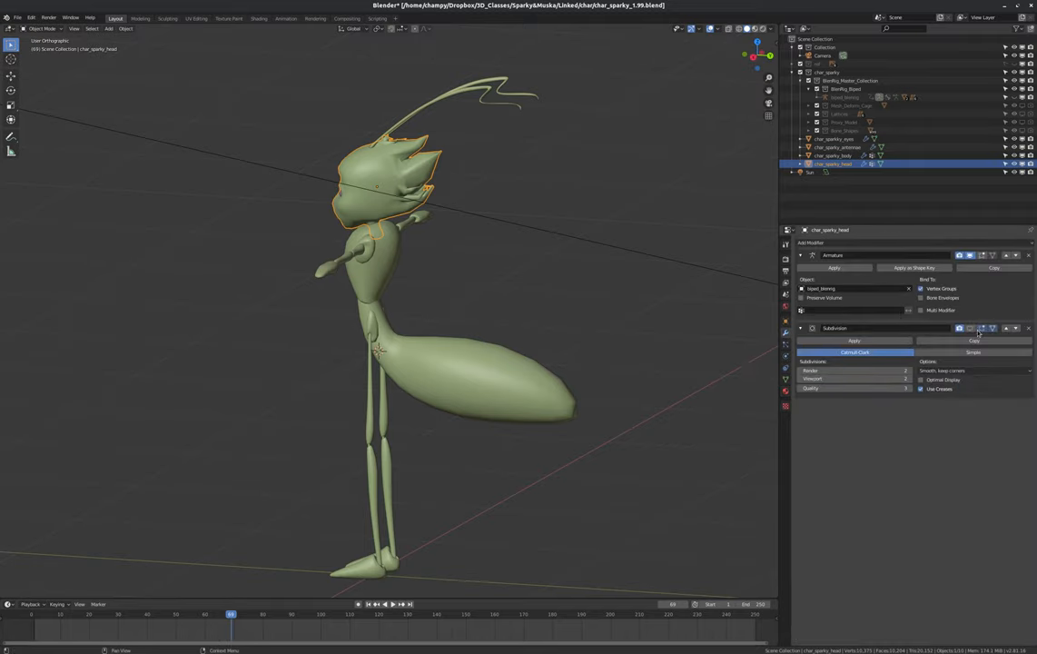
Step: Select the ant's body and switch to the Shading workspace to see its Principled BSDF node setup
click(830, 156)
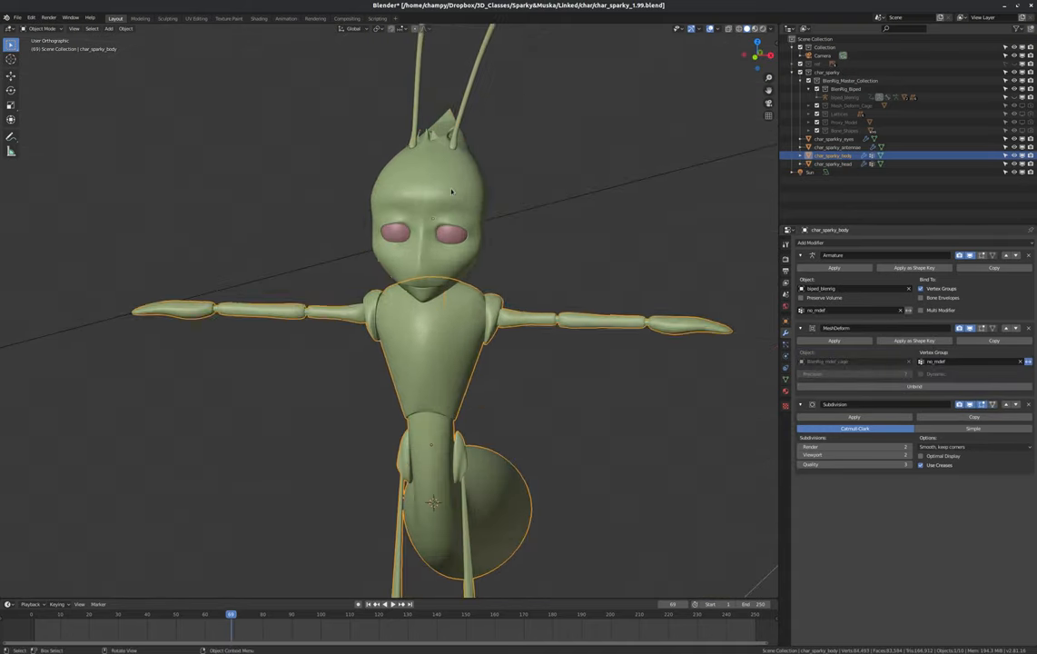
click(833, 163)
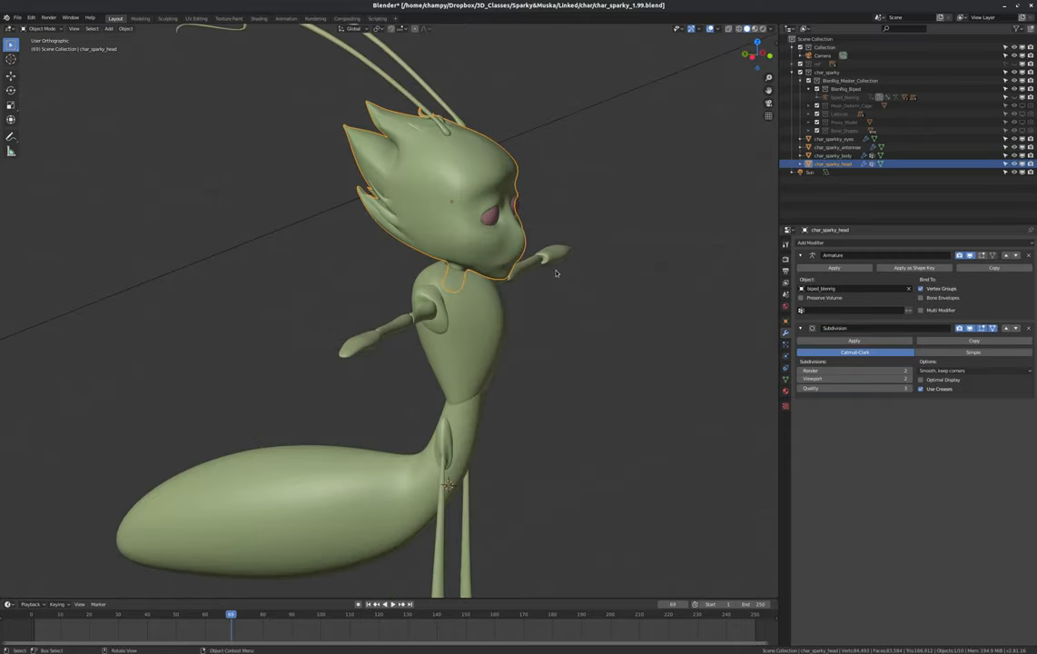
mouse_move(549, 283)
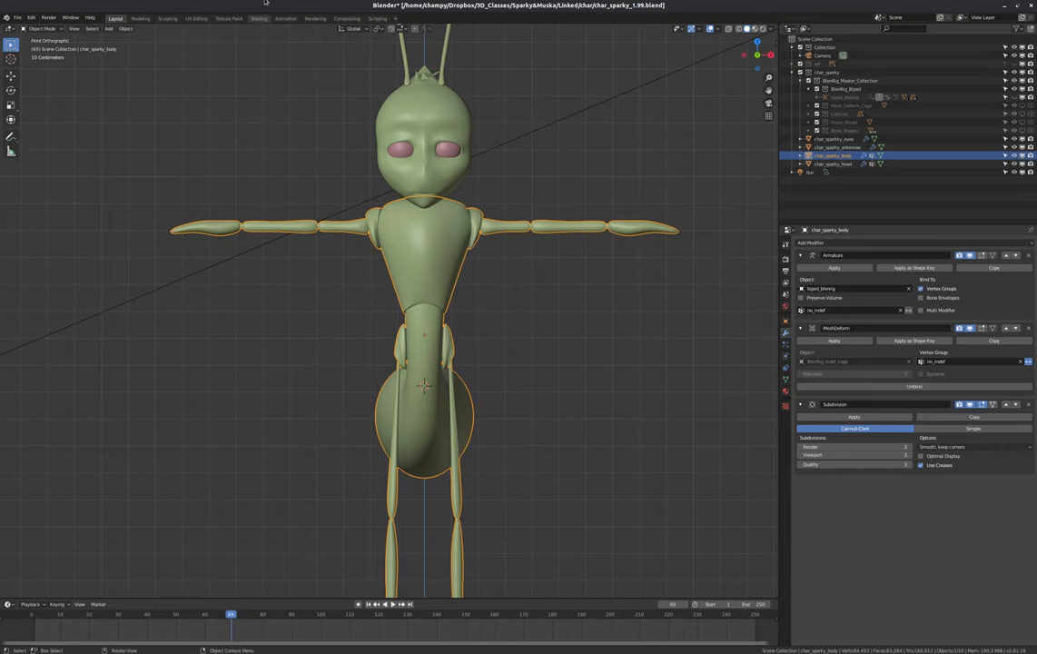
click(262, 19)
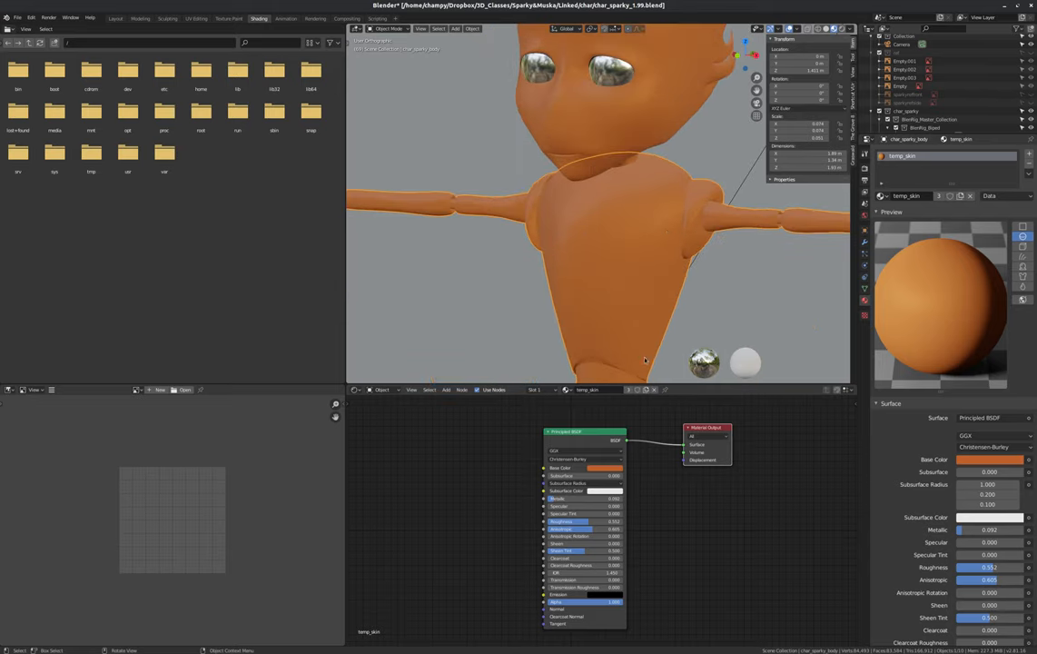
mouse_move(662, 430)
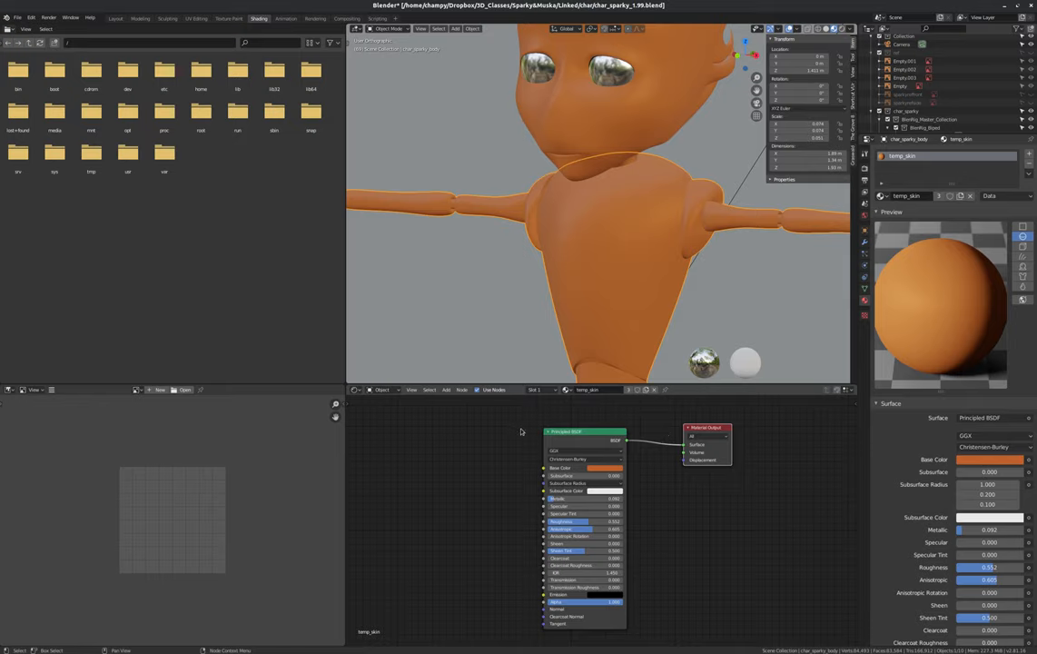
mouse_move(567, 443)
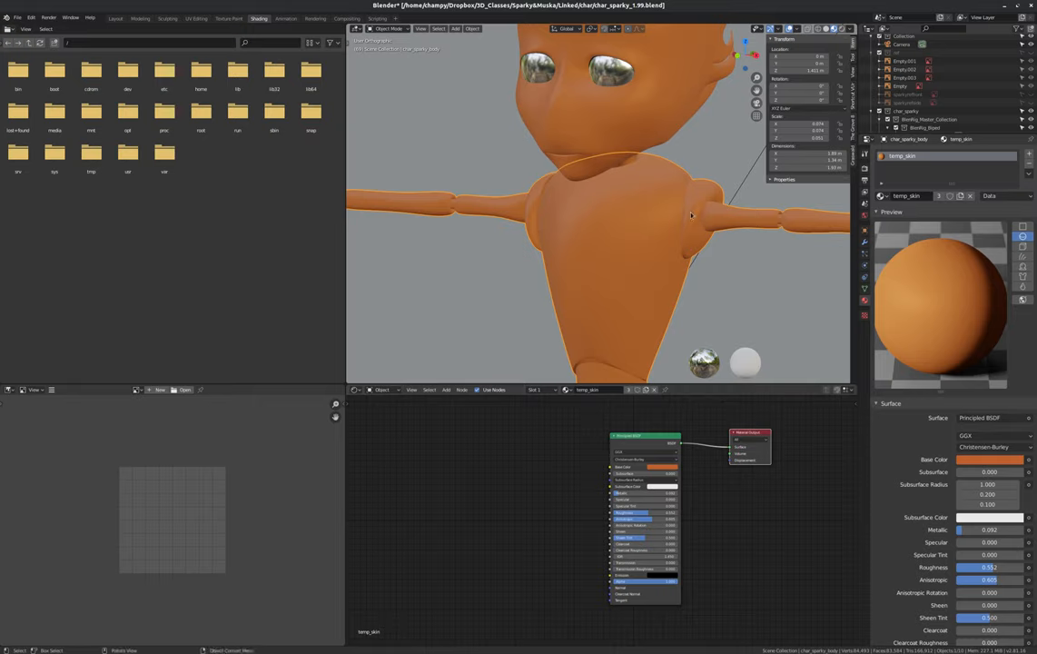
mouse_move(591, 203)
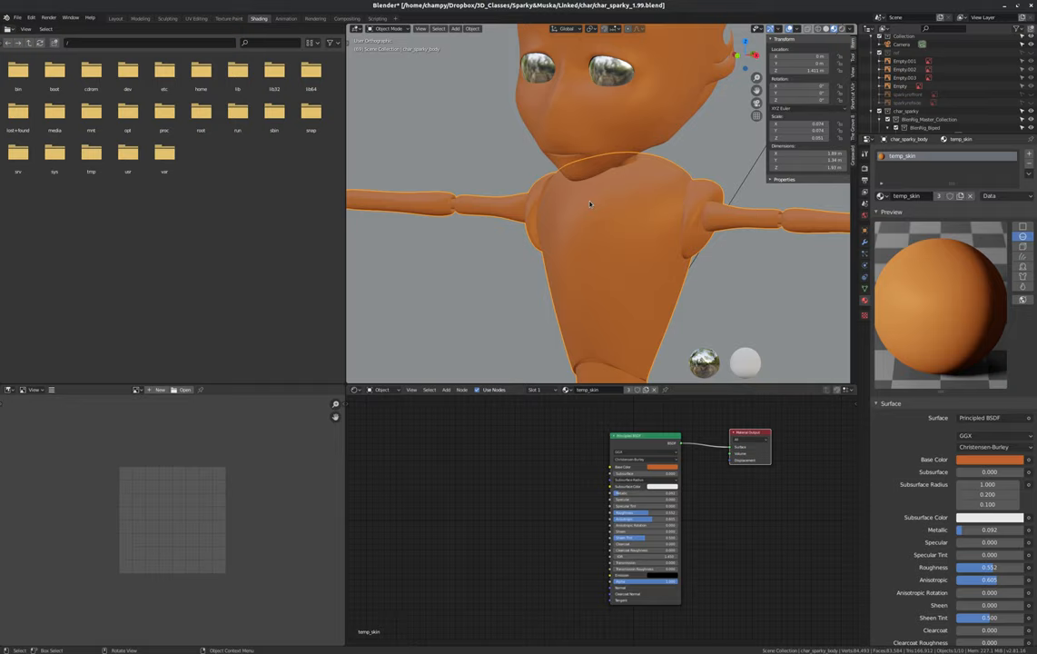
mouse_move(677, 269)
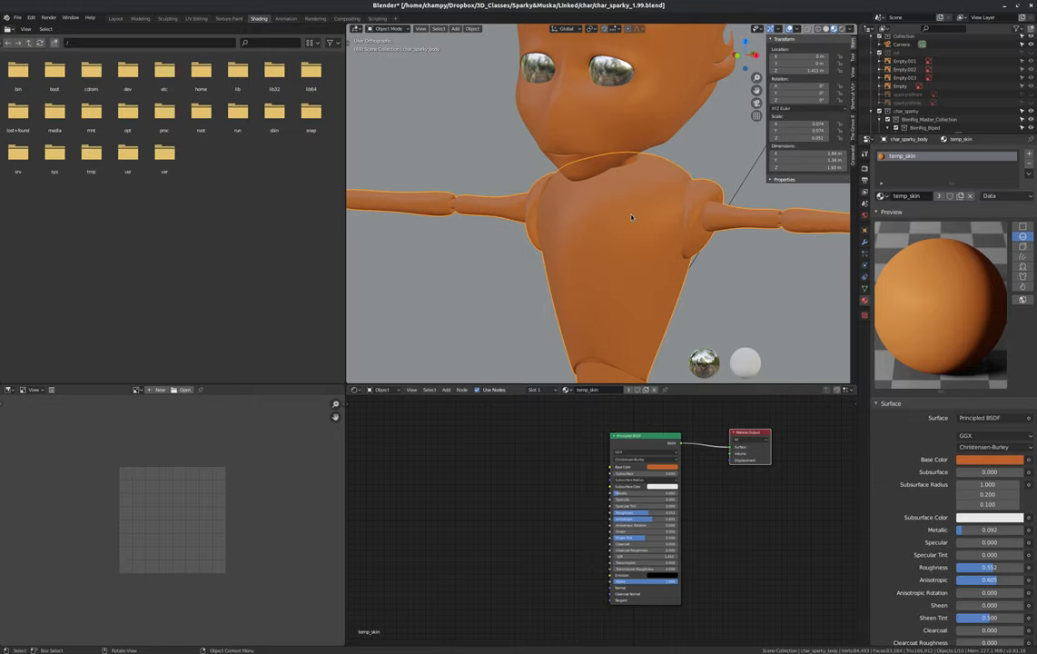
mouse_move(643, 251)
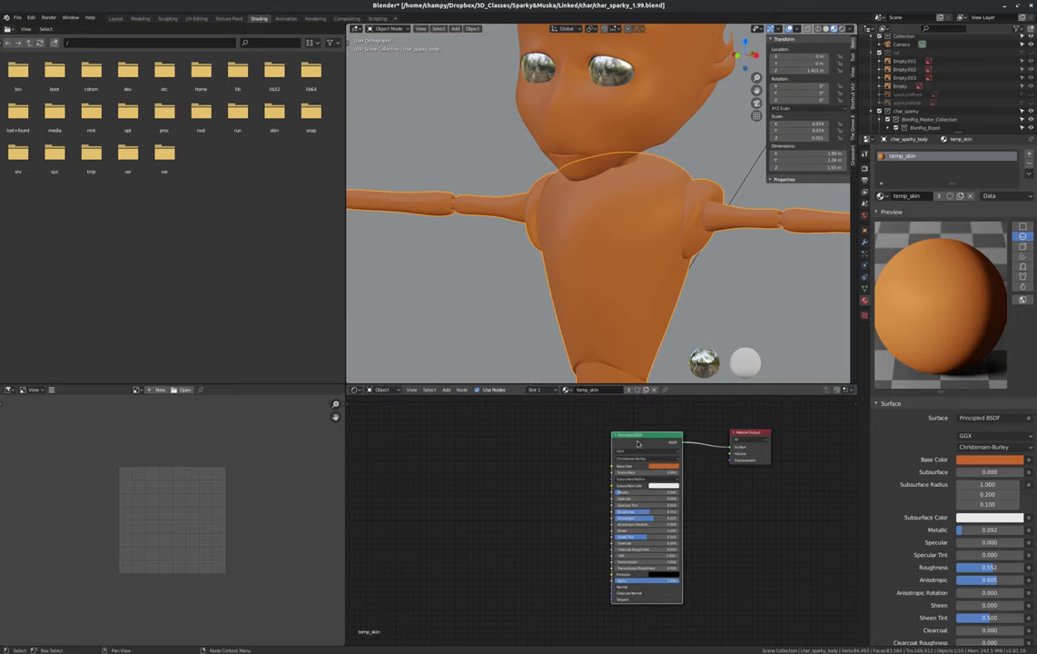
Step: Add an Image Texture node feeding the body material's Base Color
click(657, 465)
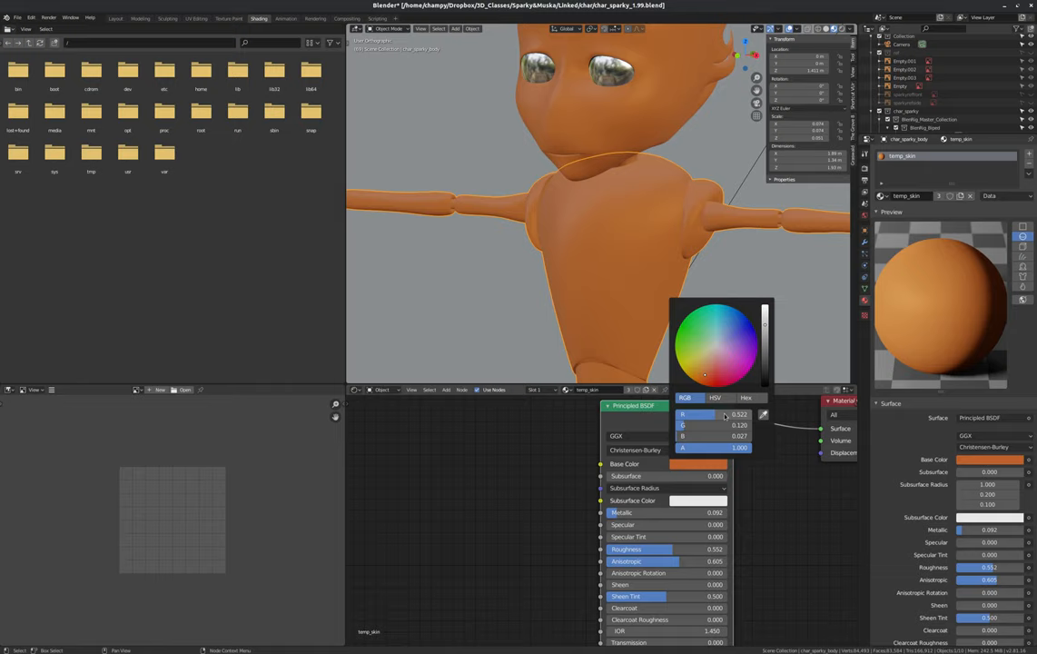
click(657, 407)
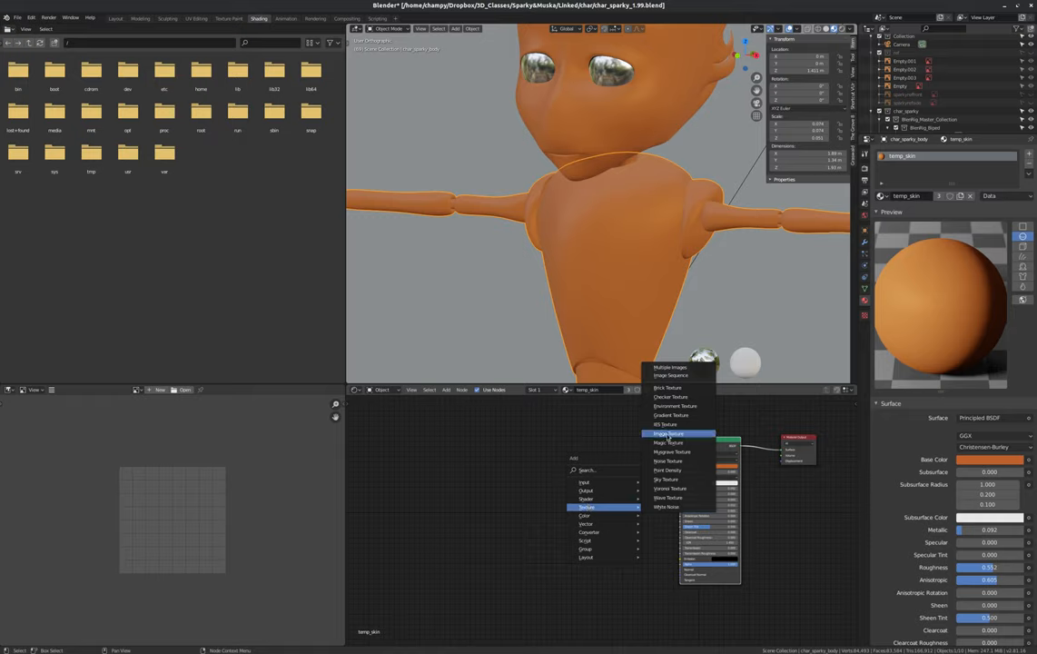
click(667, 432)
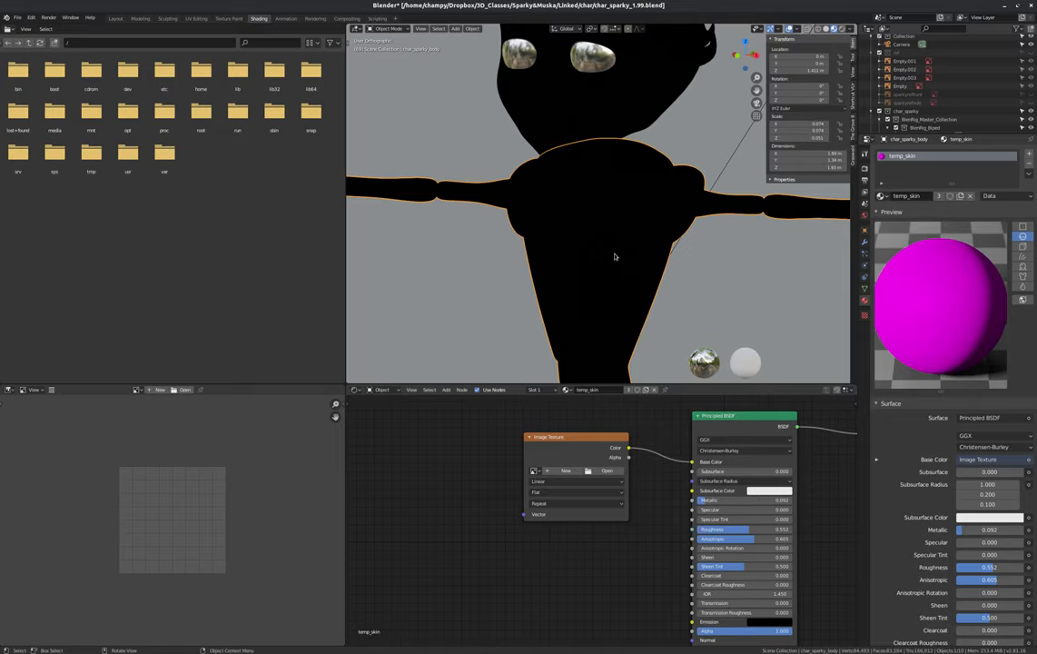
mouse_move(611, 249)
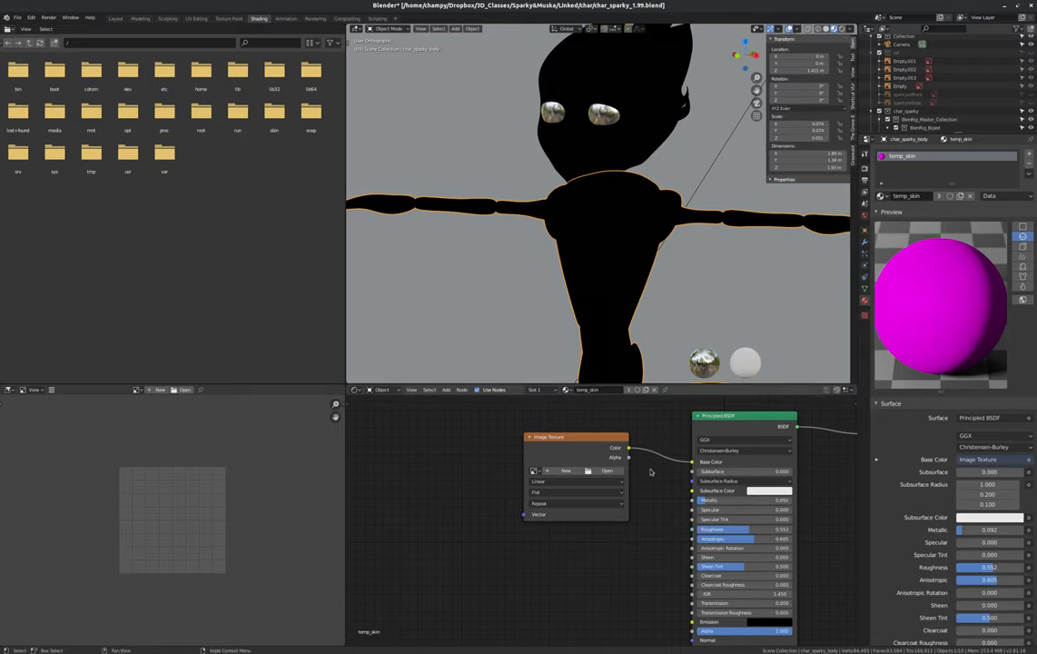
mouse_move(760, 345)
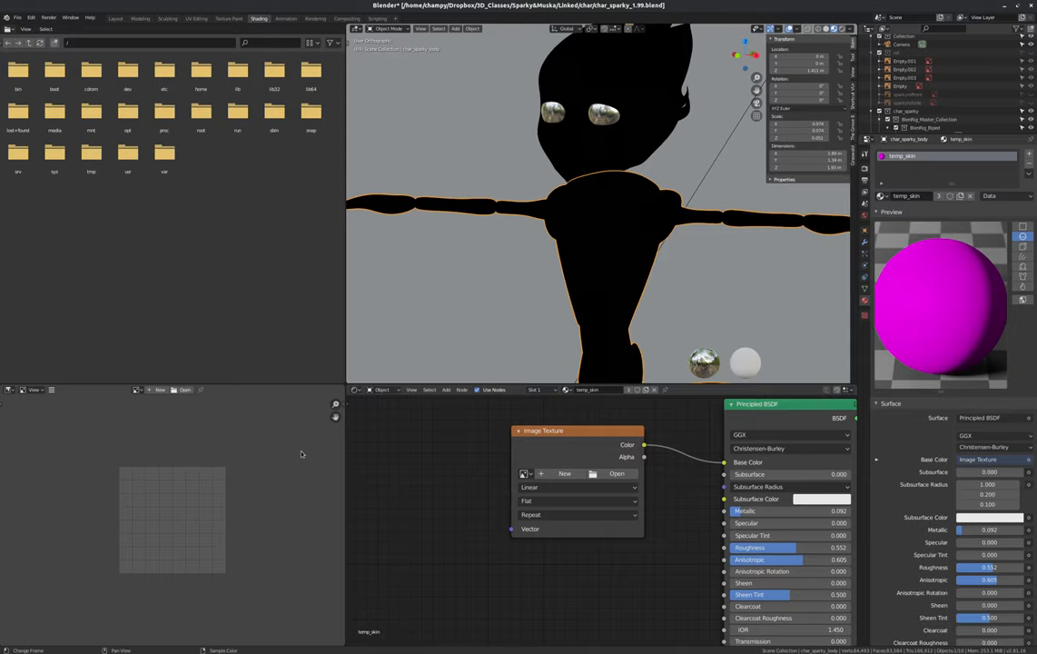
mouse_move(158, 454)
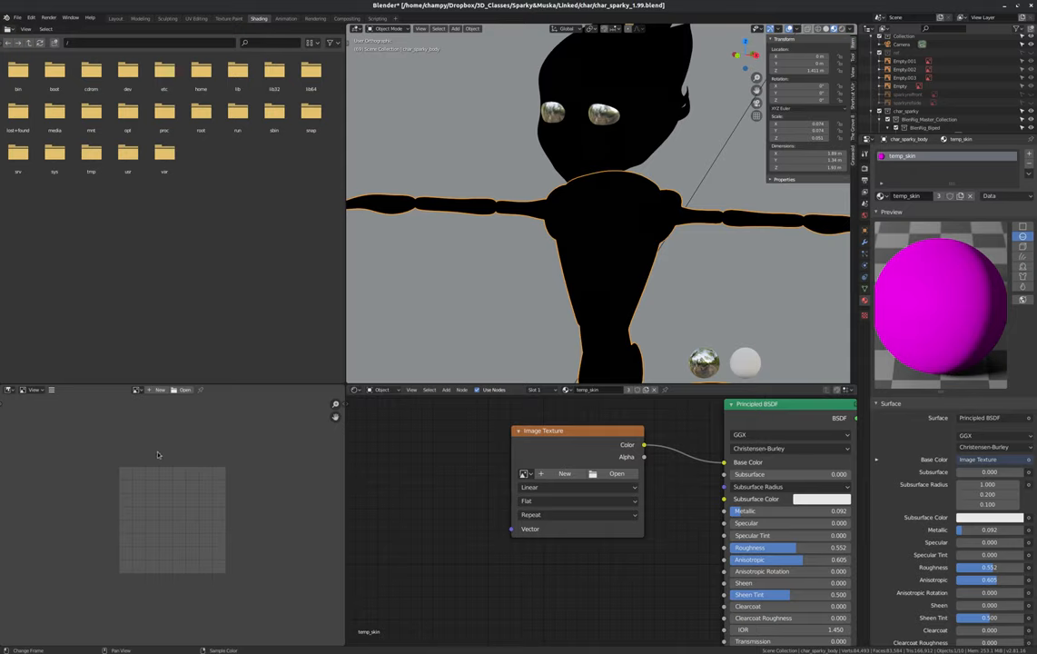
mouse_move(187, 451)
text(Sparky_Body_Color)
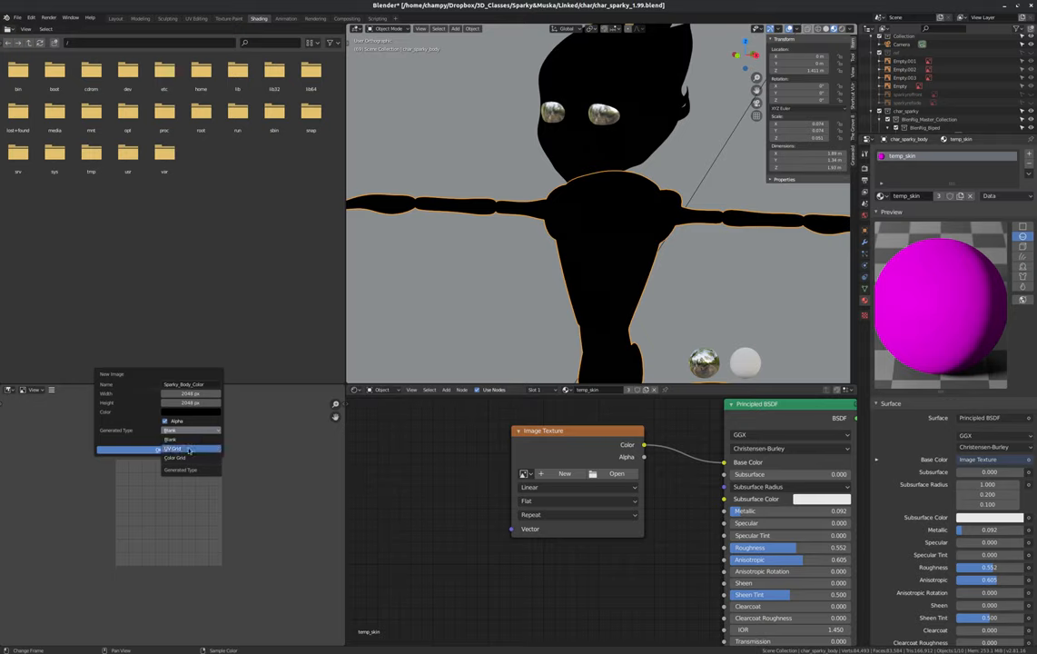
Step: Create a new generated image named Sparky_Body_Color for the body colour map
click(181, 447)
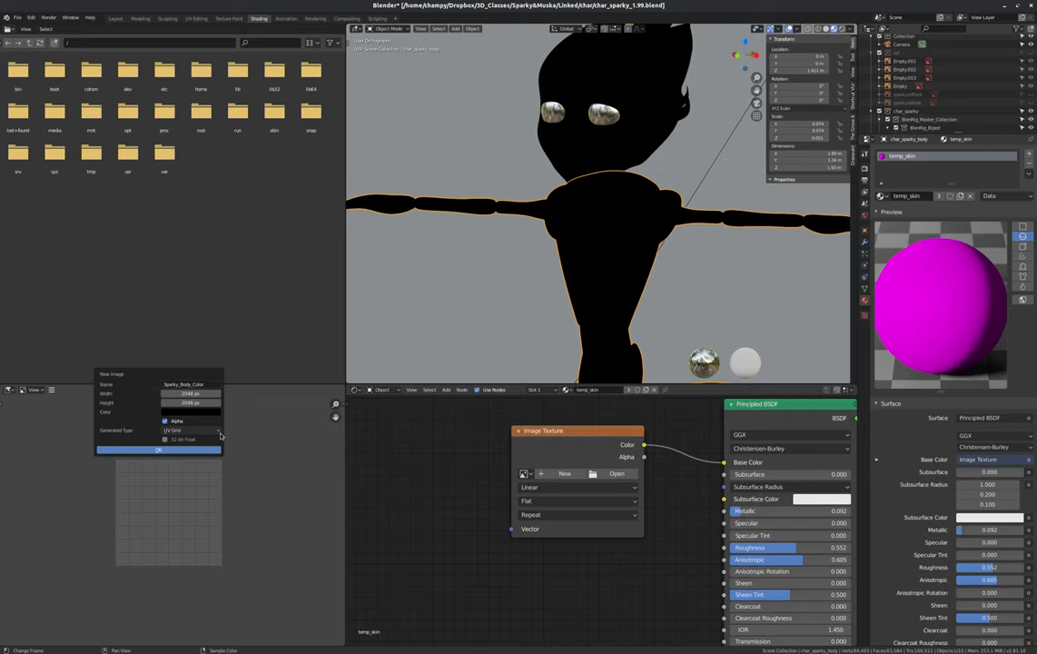
click(159, 451)
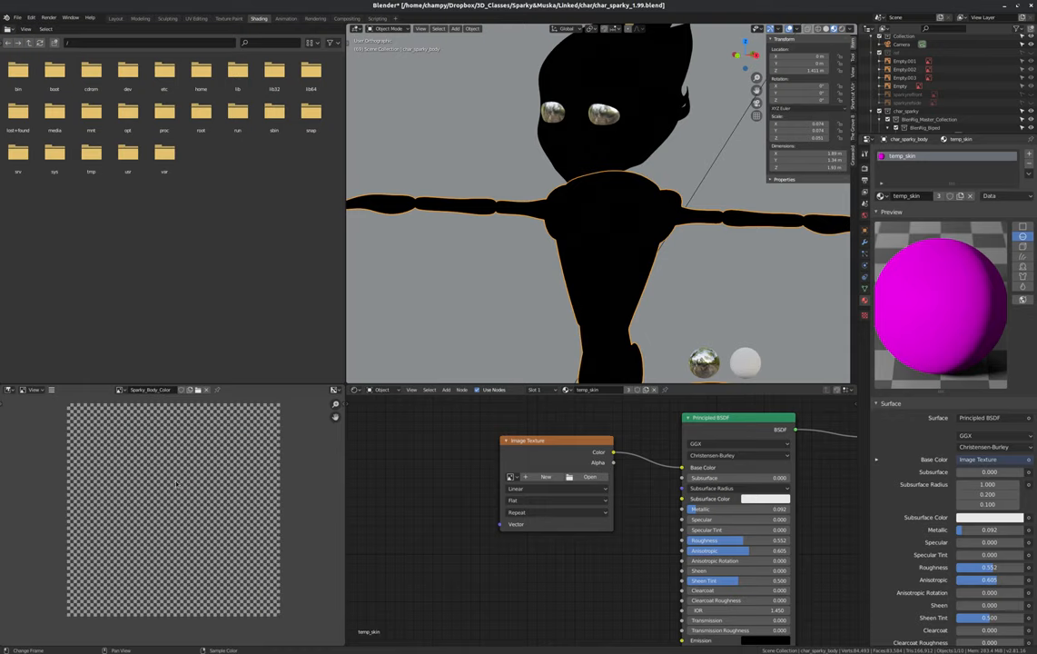
mouse_move(283, 592)
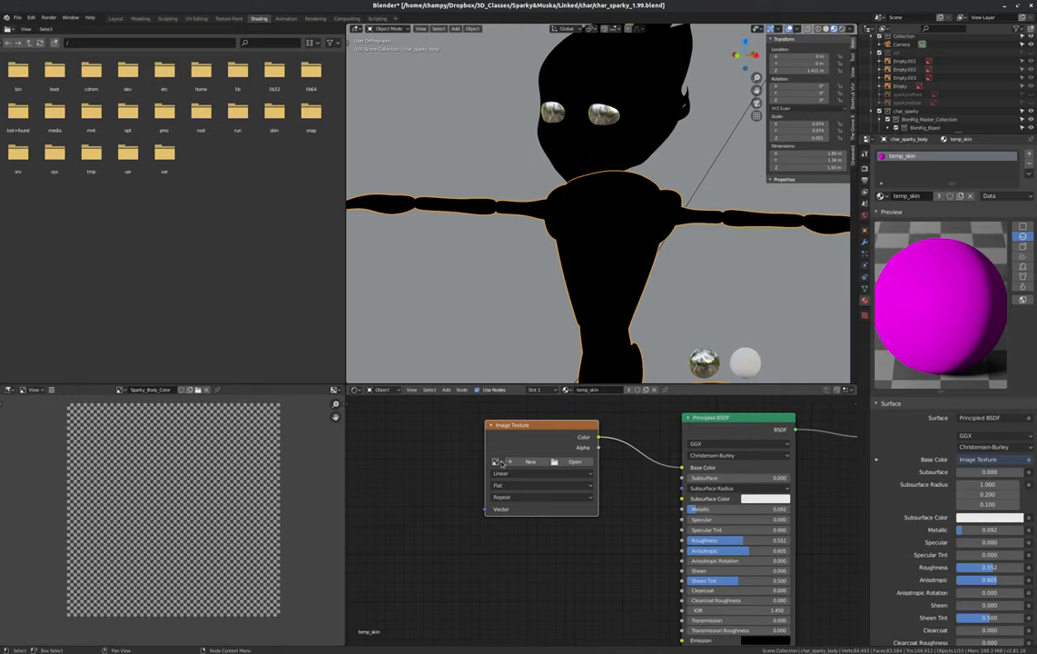
Step: Assign Sparky_Body_Color to the Image Texture node so the ant shows its pattern
click(494, 462)
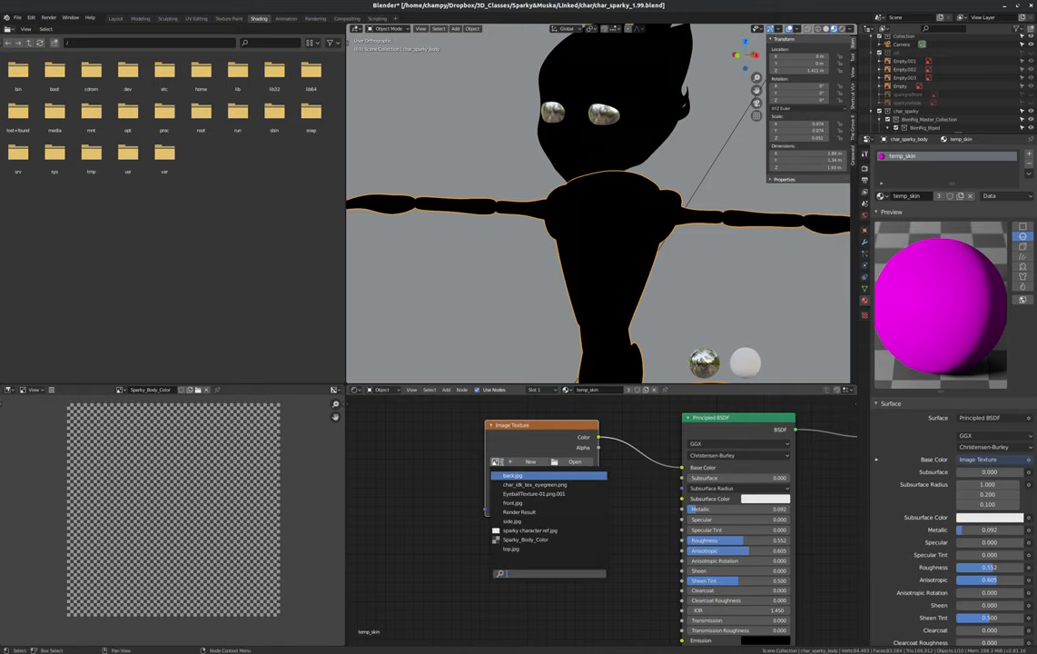
click(532, 530)
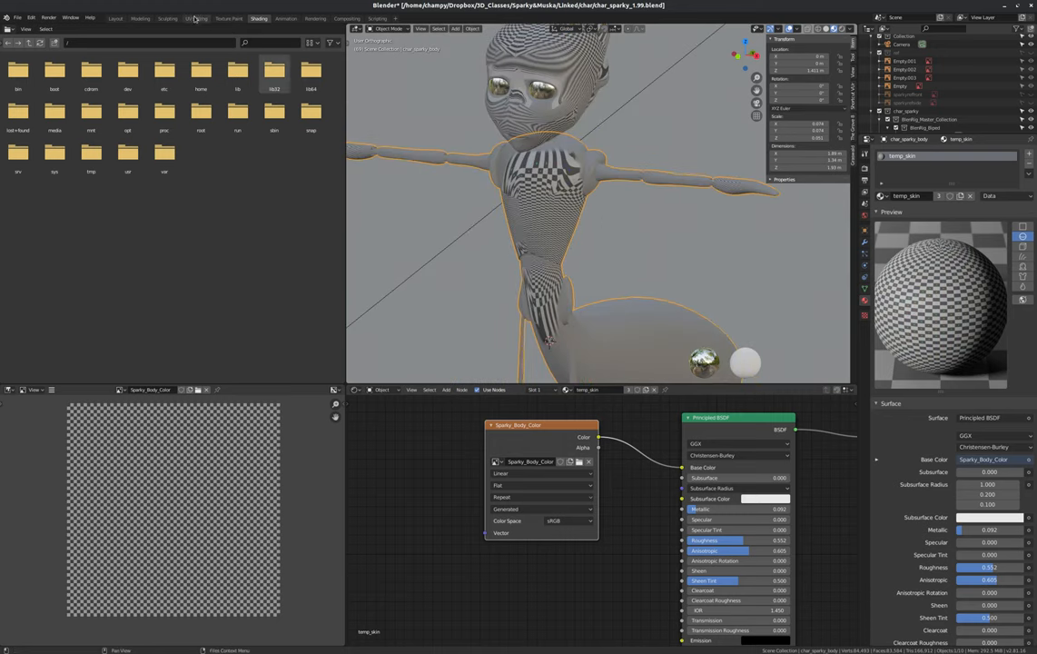
click(200, 16)
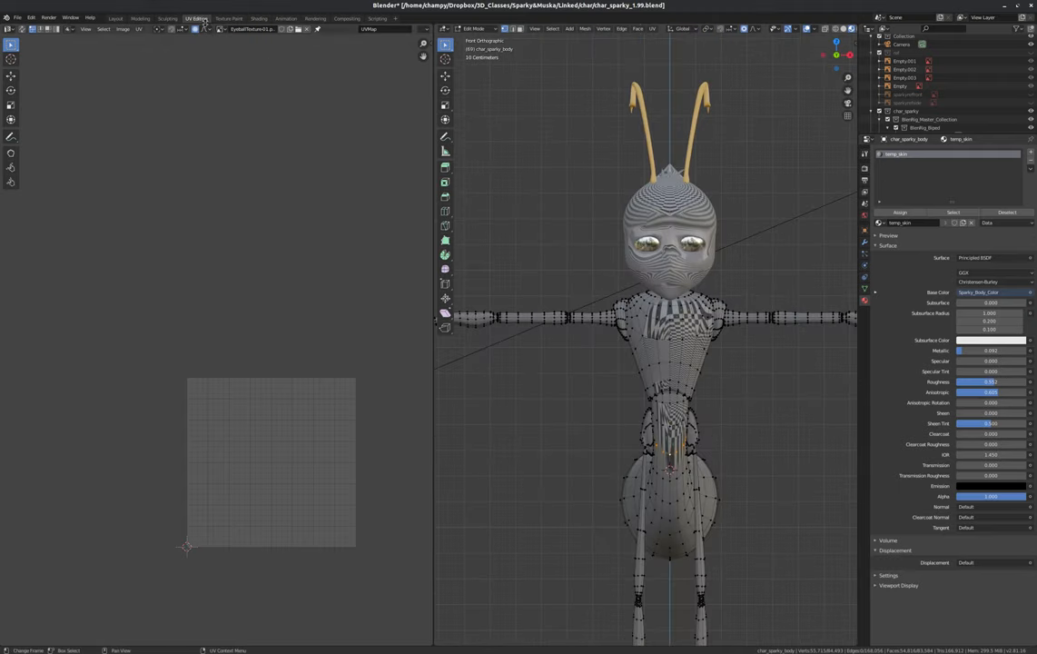
Step: Show Sparky_Body_Color in the UV editor and Smart UV Project the body mesh onto it
drag(645, 345, 699, 363)
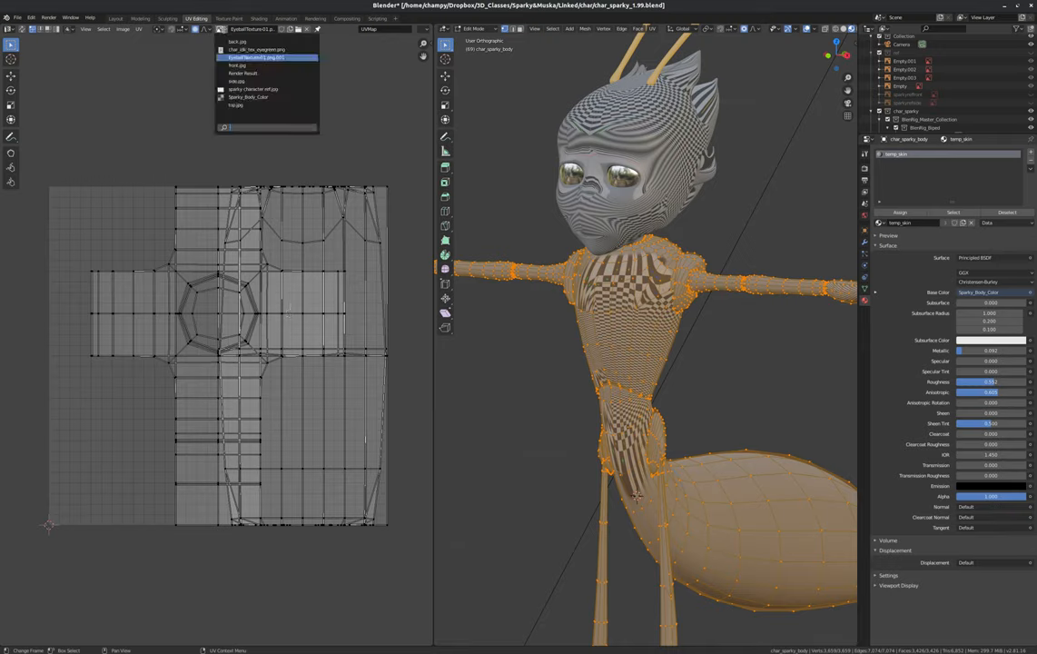
click(263, 56)
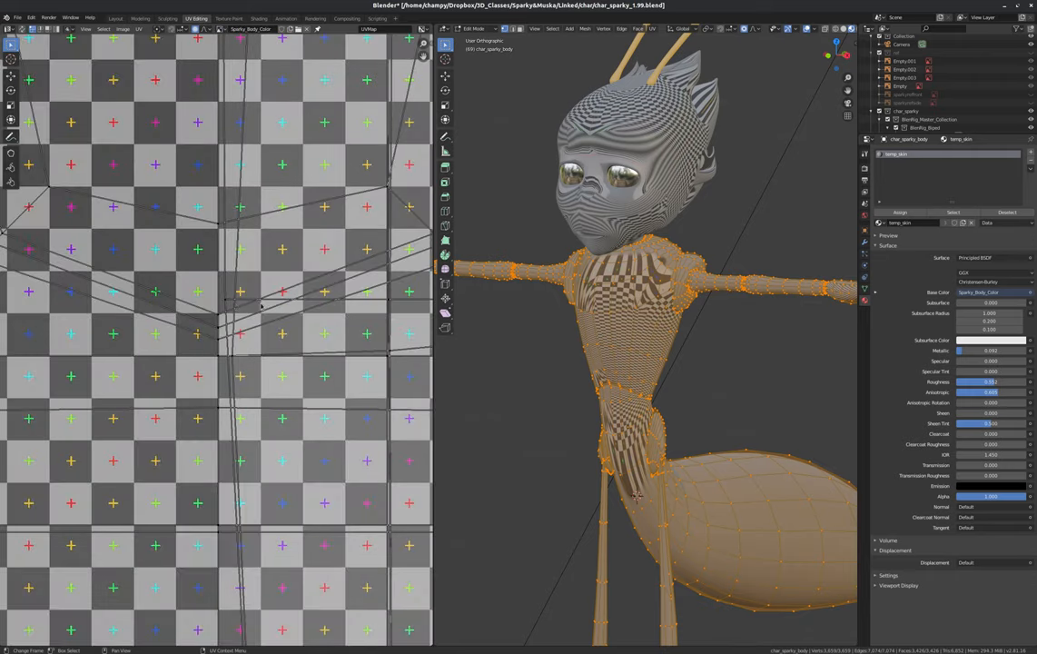
click(193, 32)
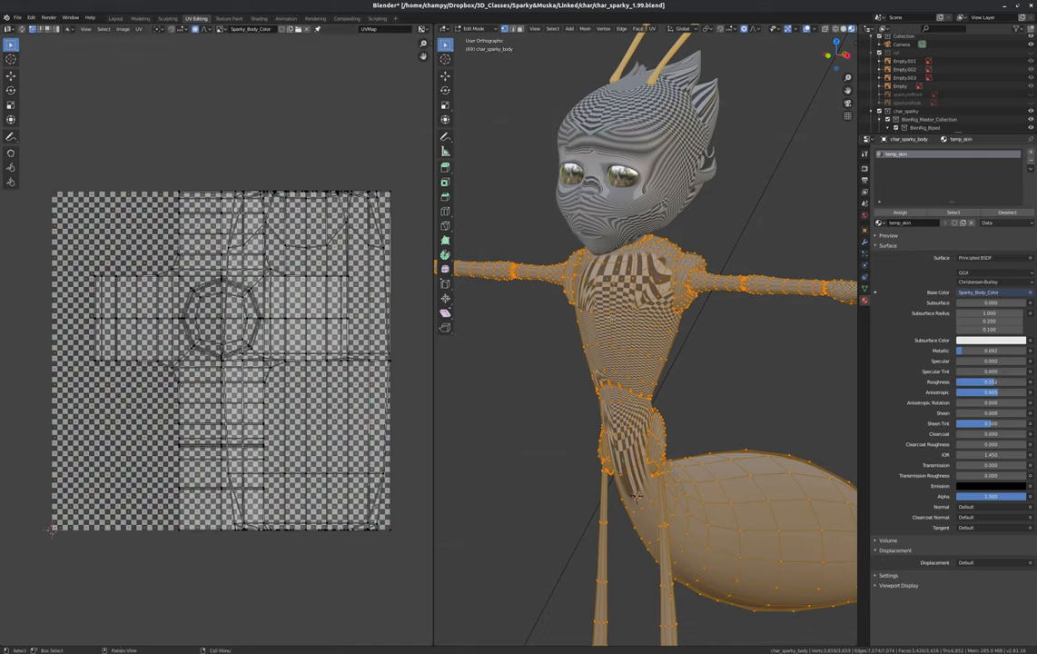
mouse_move(683, 370)
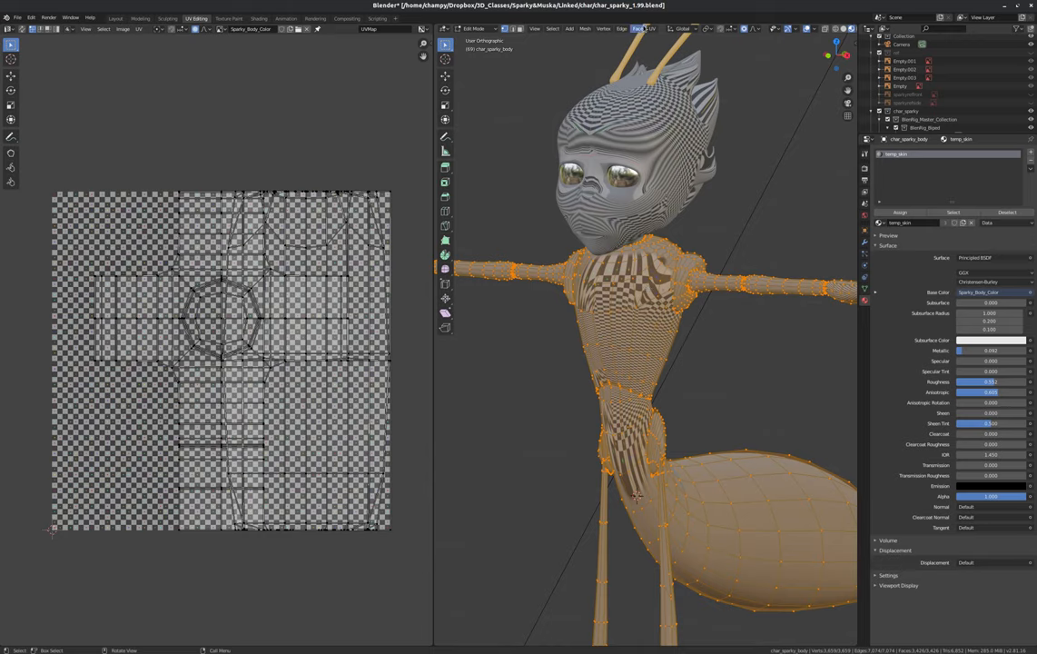
click(663, 29)
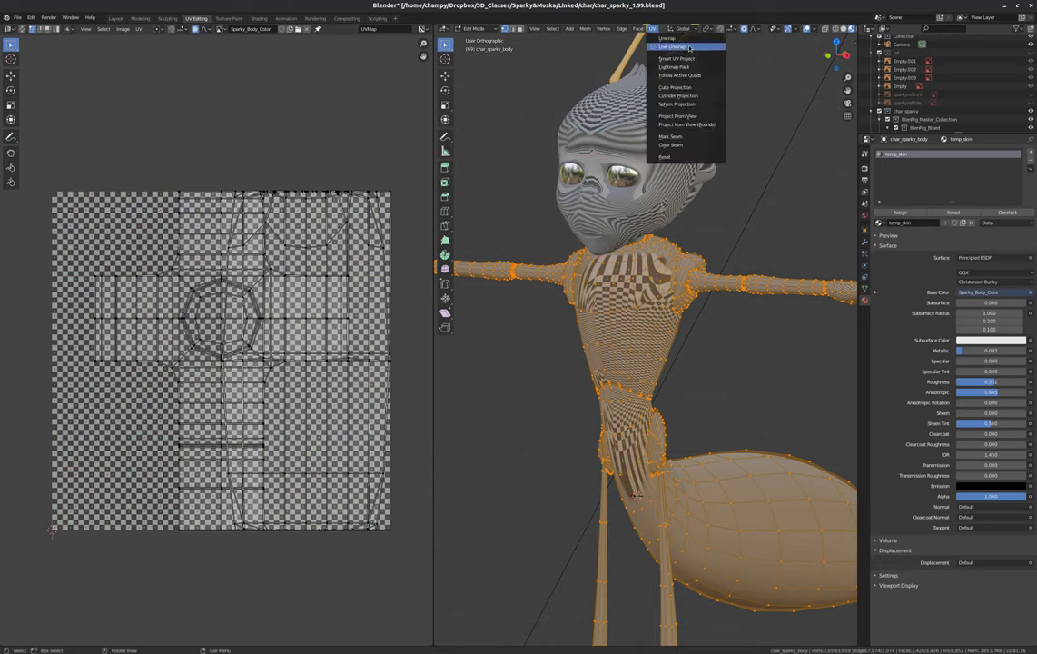
mouse_move(669, 145)
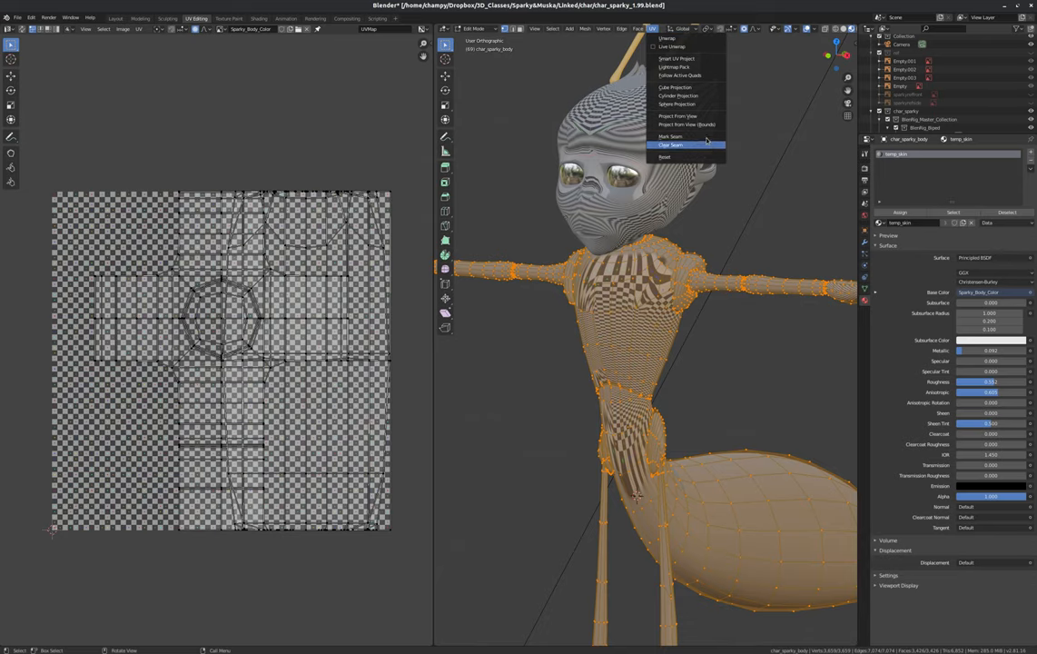
mouse_move(674, 58)
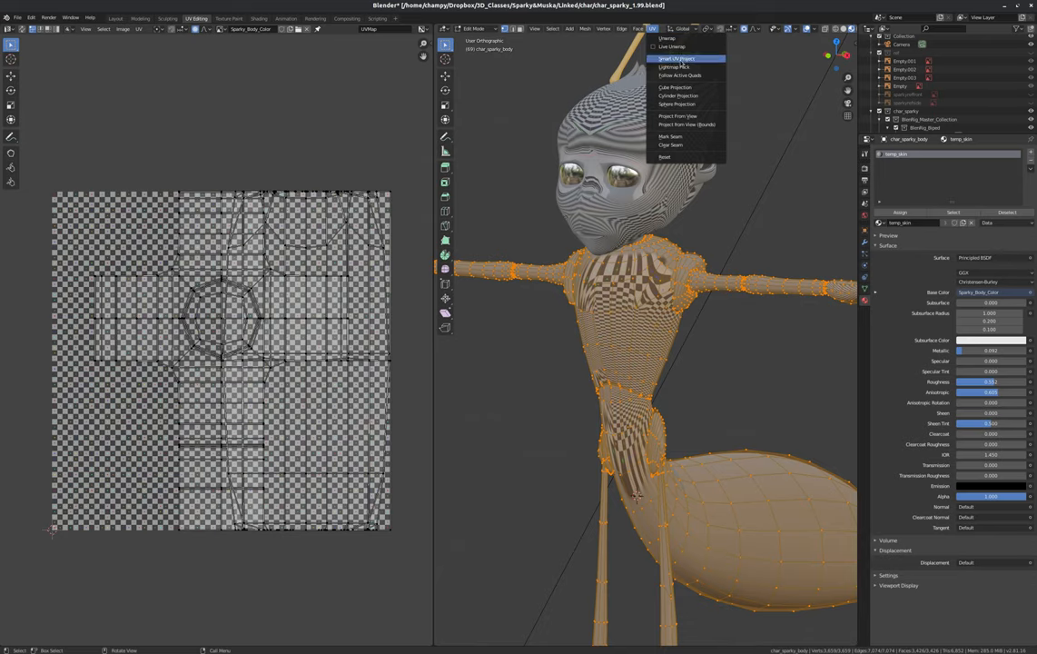
click(669, 58)
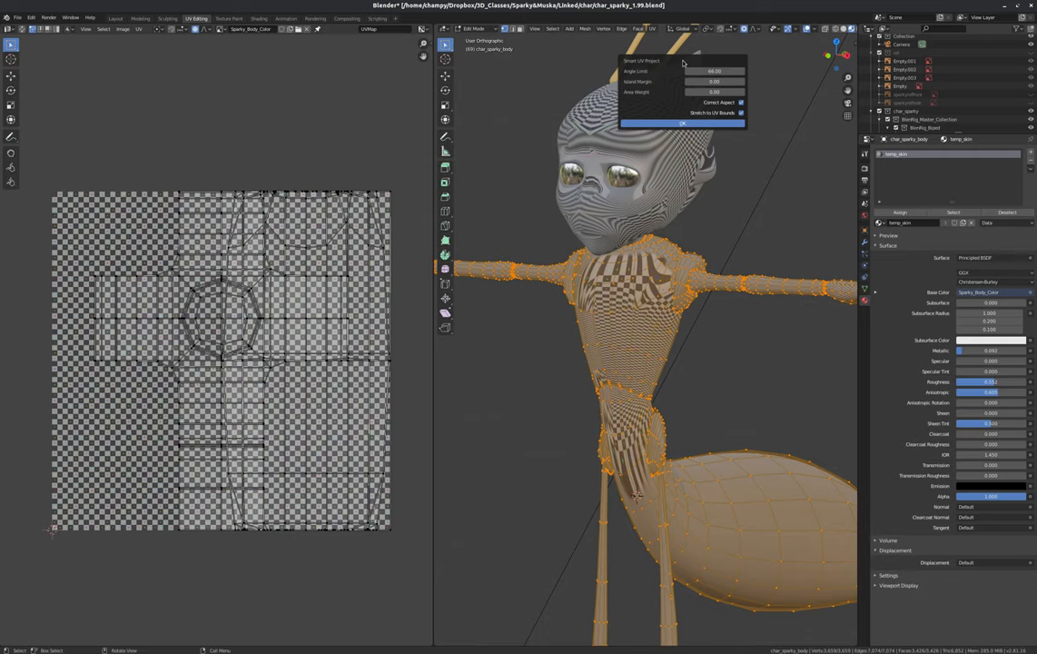
mouse_move(658, 309)
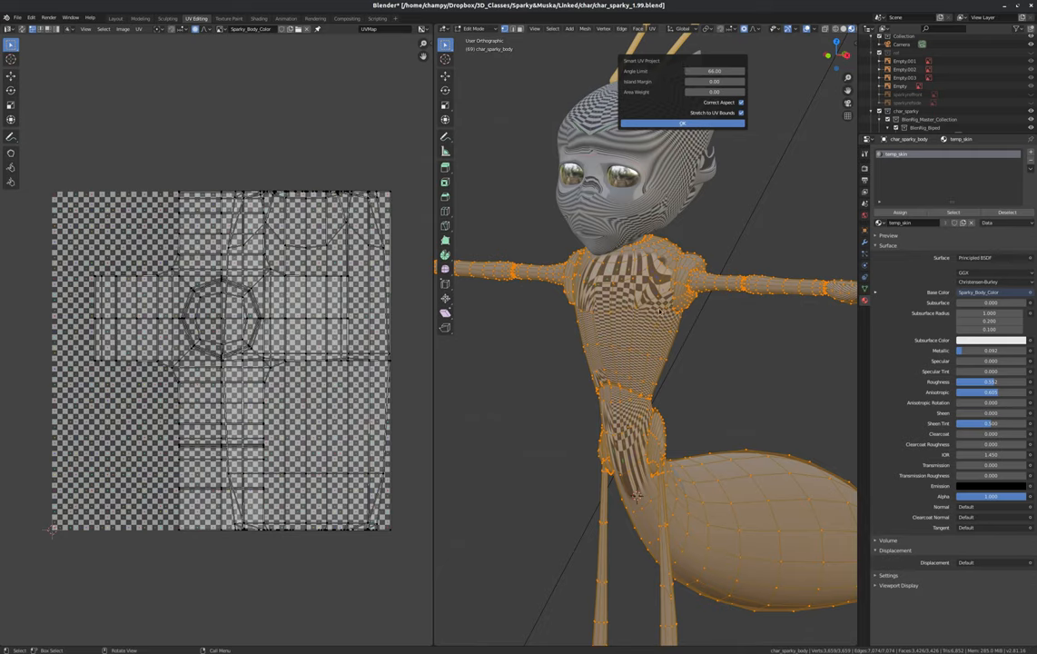
mouse_move(688, 40)
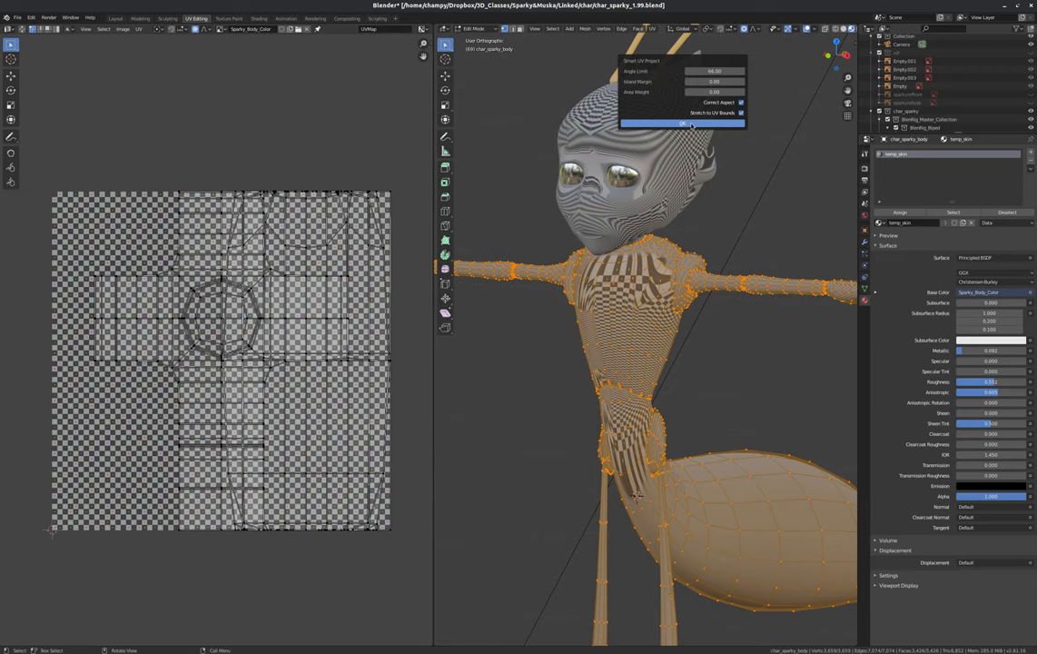
click(672, 124)
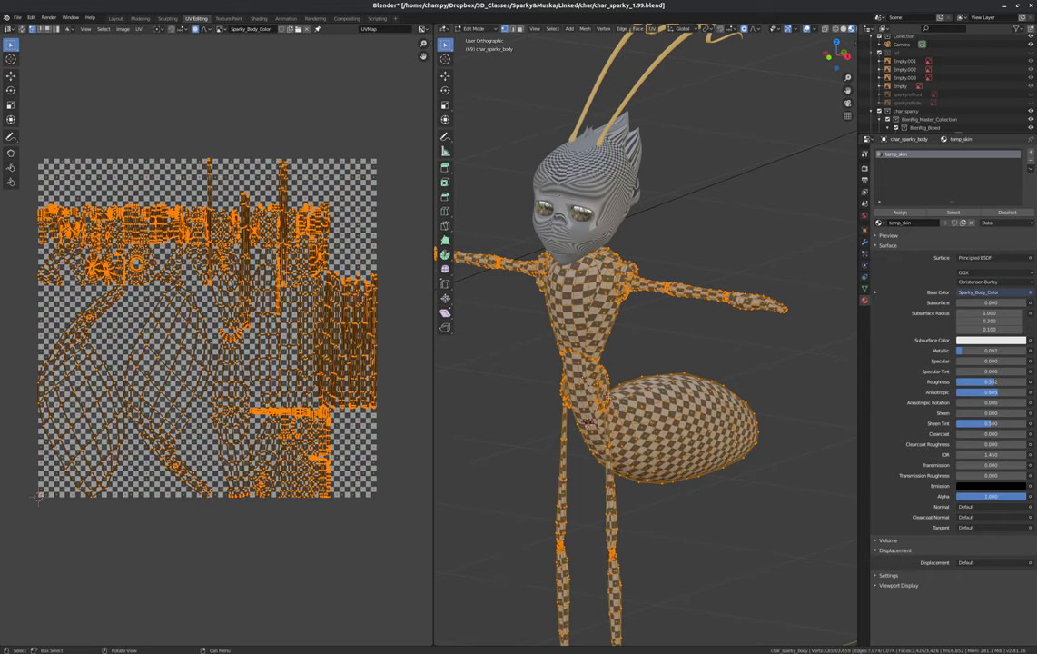
mouse_move(502, 167)
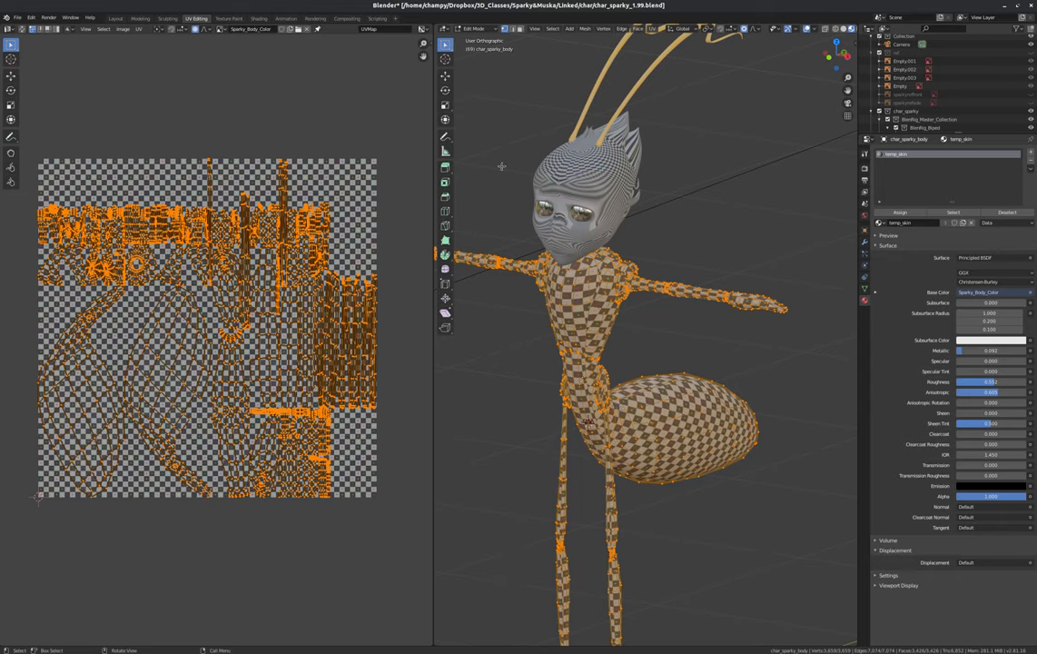
Step: In Texture Paint mode, paint green over the ant's chest, torso side and shoulder
click(229, 18)
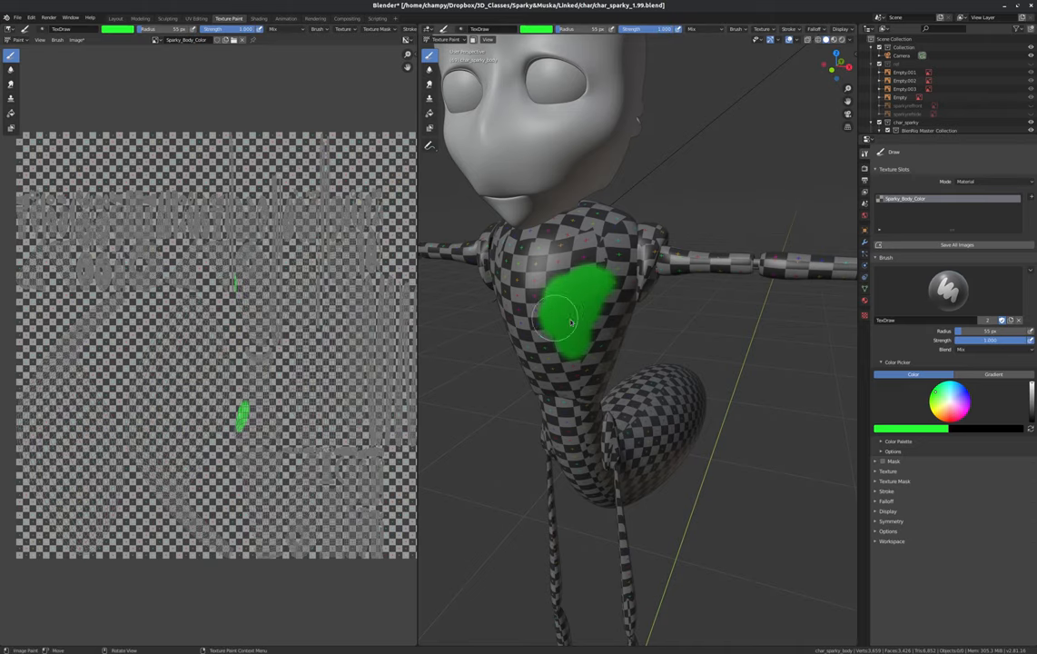
drag(572, 323, 585, 312)
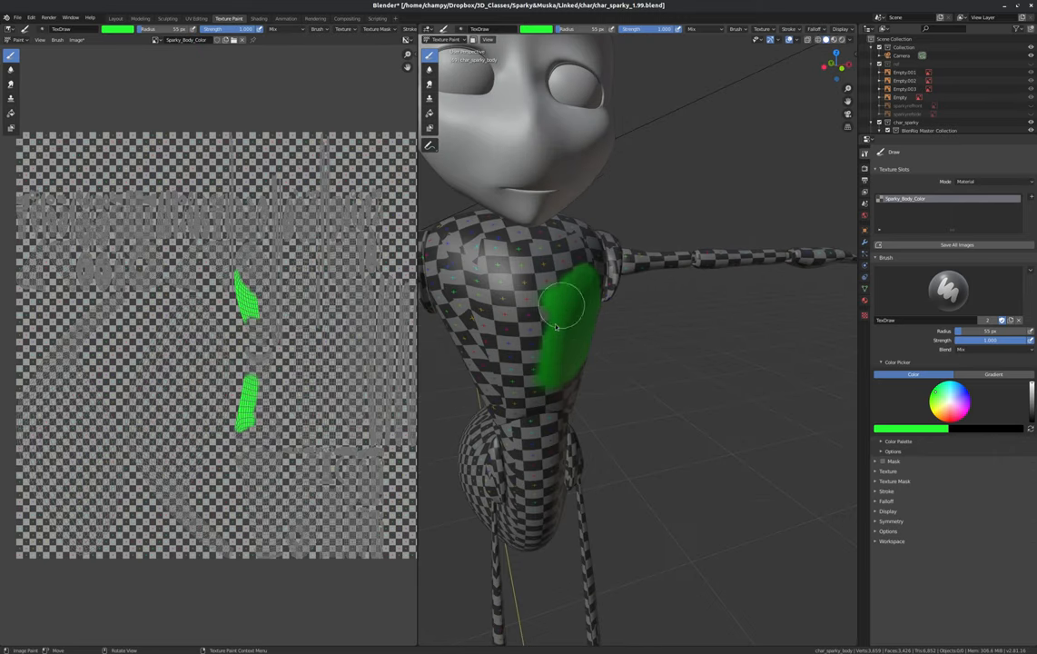
drag(560, 309, 590, 363)
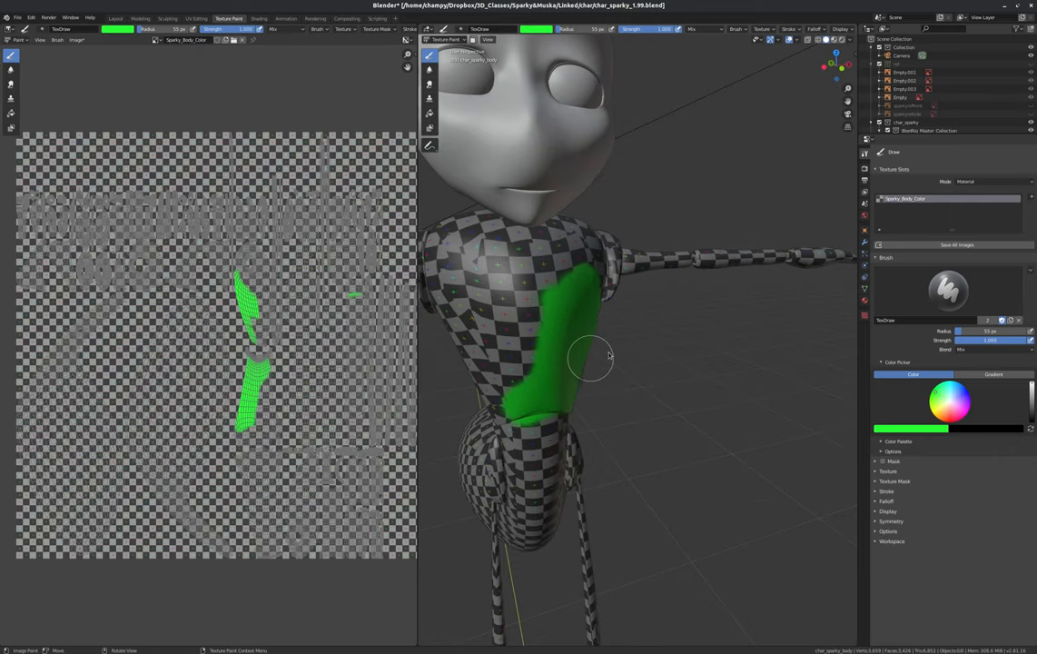
drag(591, 354, 578, 300)
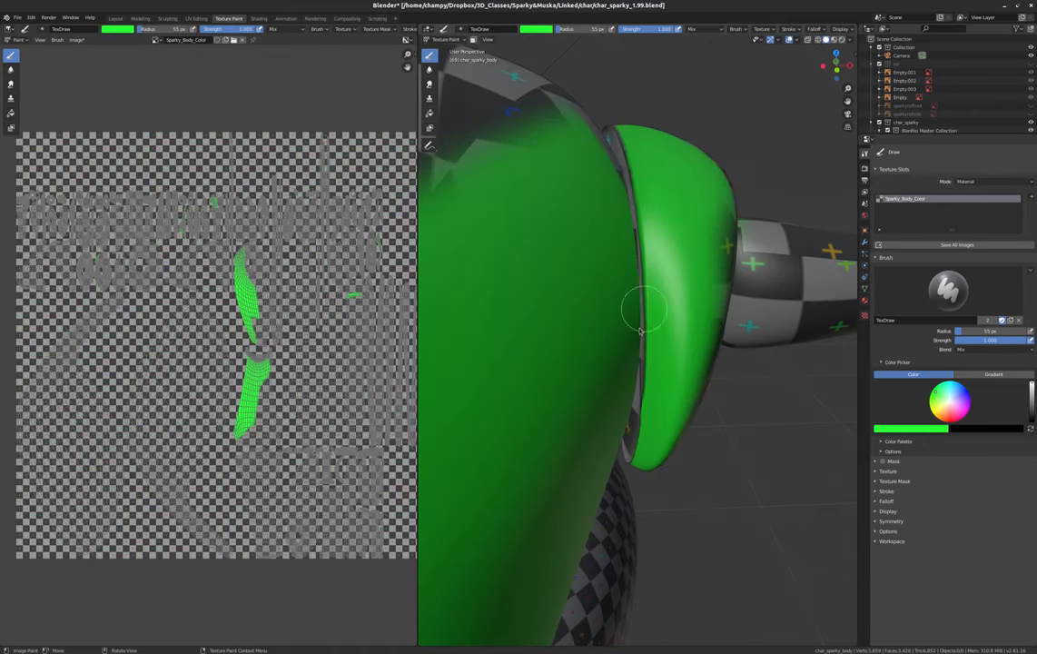
drag(645, 309, 639, 287)
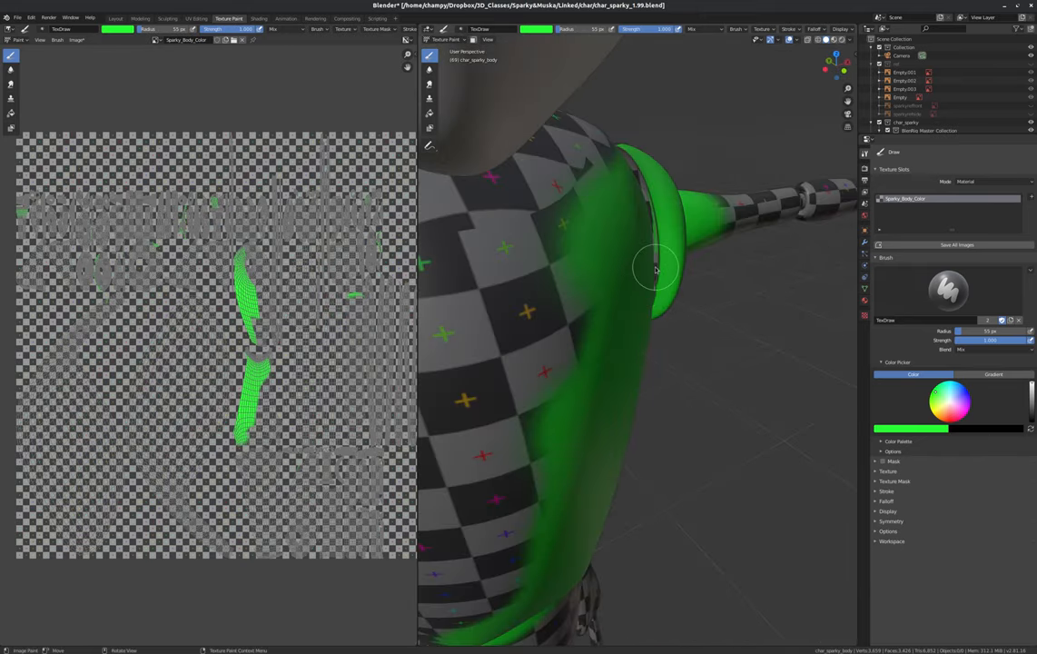
drag(654, 273, 636, 160)
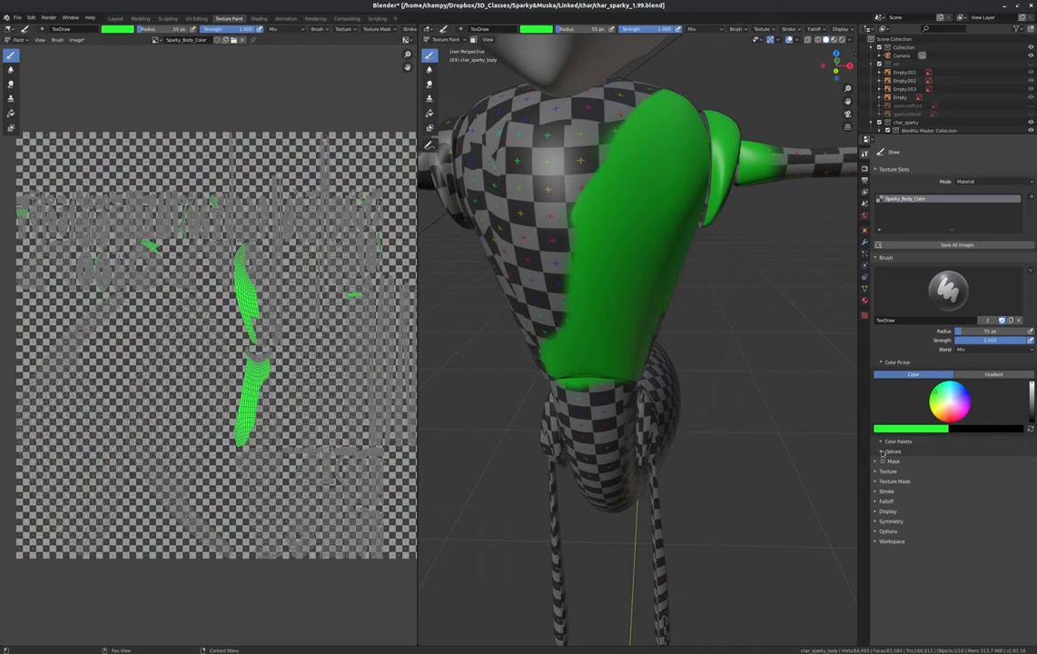
mouse_move(881, 501)
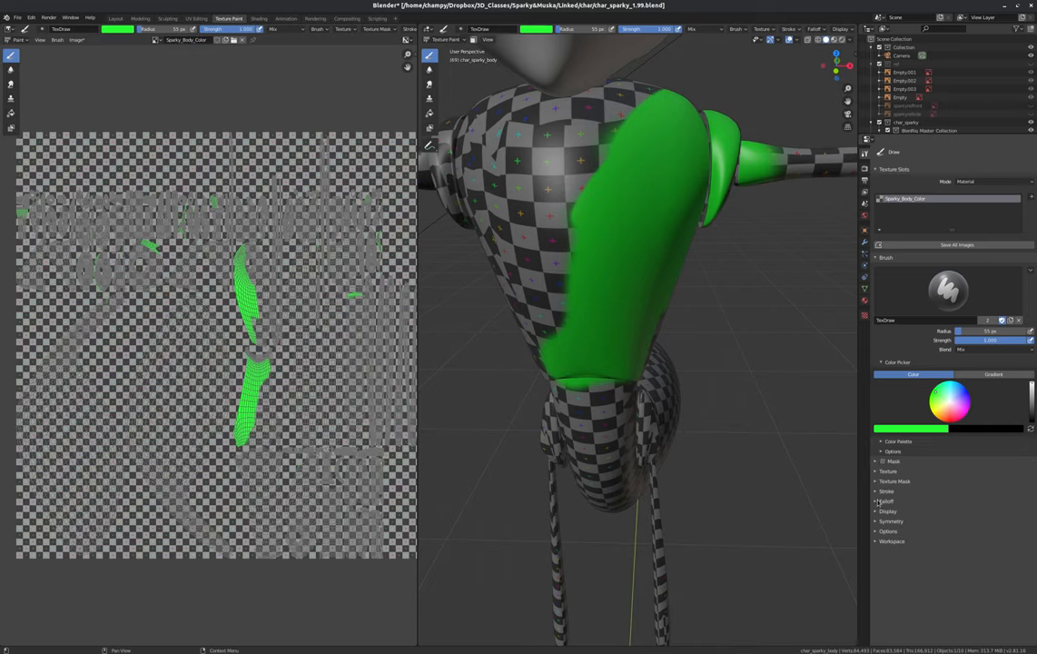
Step: Adjust the brush falloff curve and dab a soft green stroke on the chest
click(882, 502)
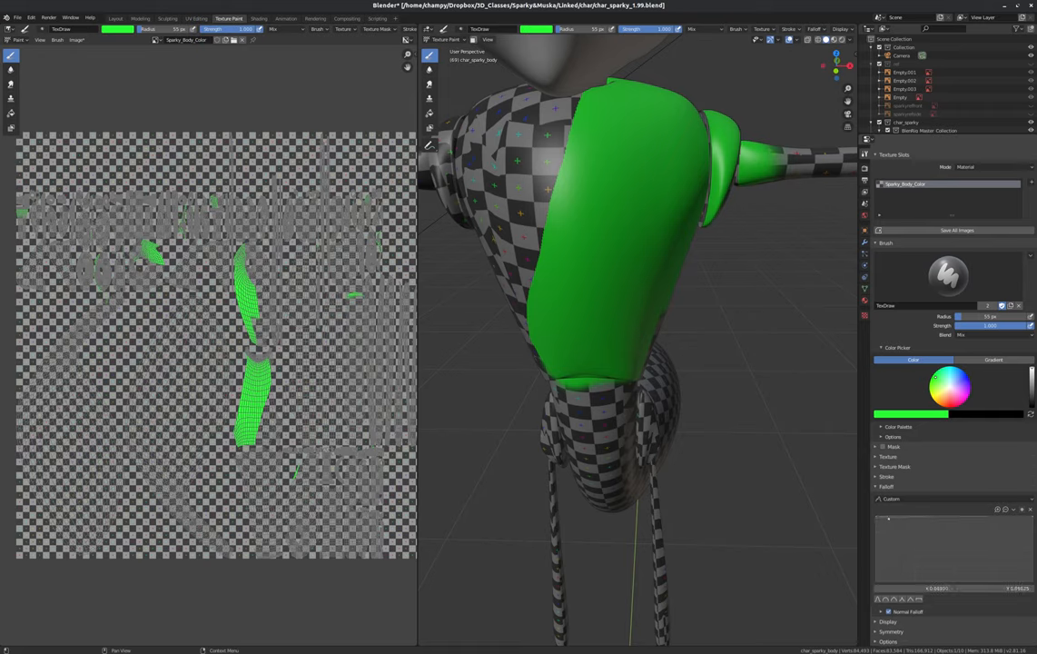
mouse_move(859, 531)
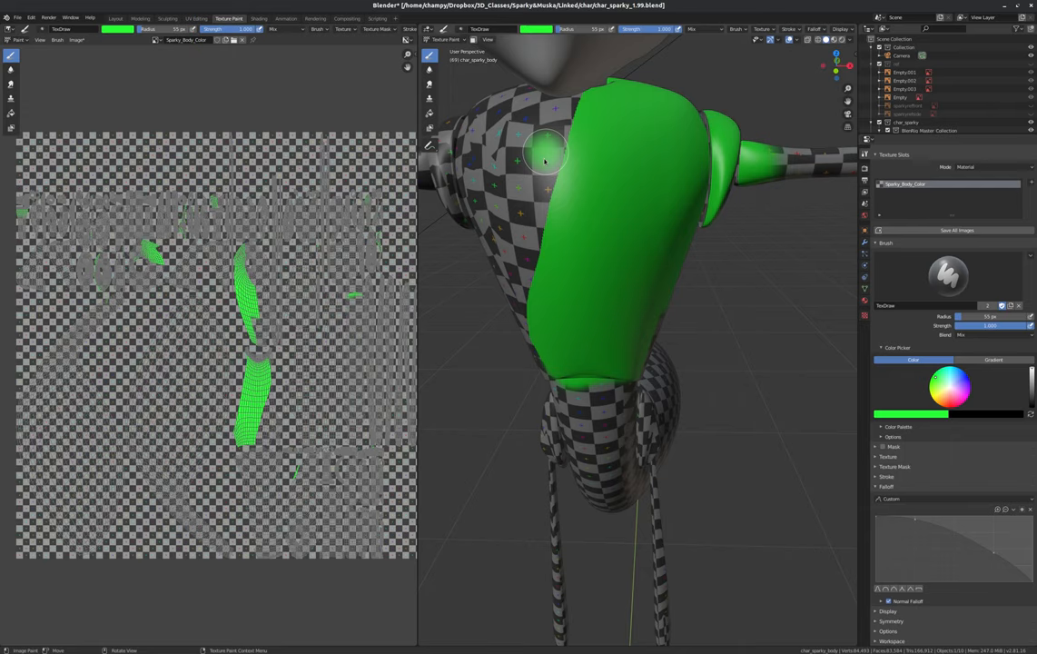
drag(545, 162, 523, 201)
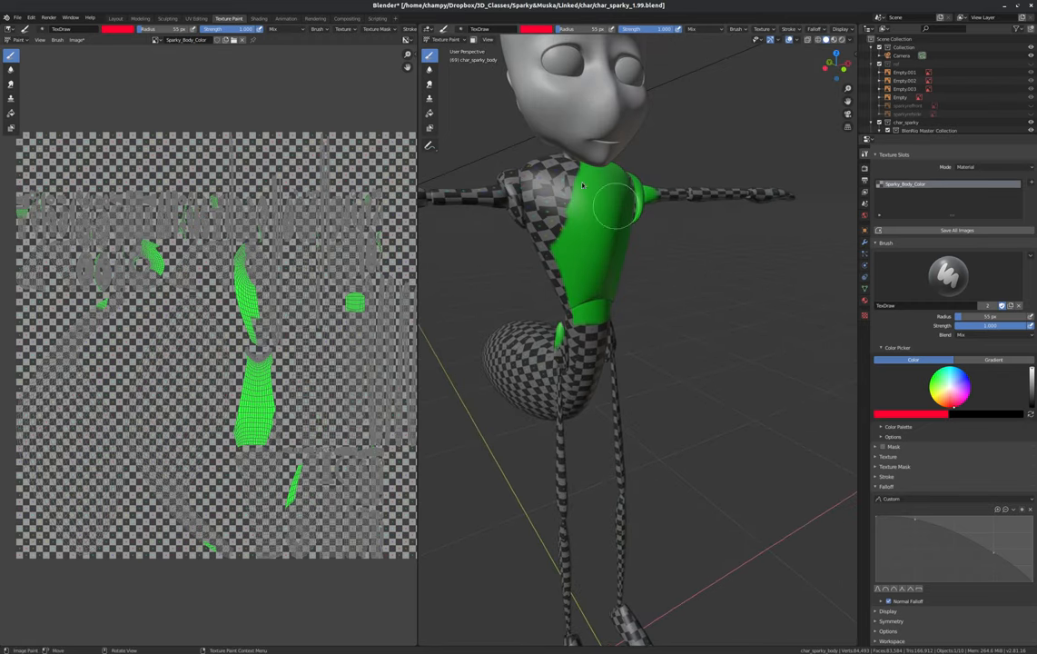
Step: Paint red over the shoulder, chest, abdomen and torso, orbiting to reach each side
drag(600, 209, 530, 172)
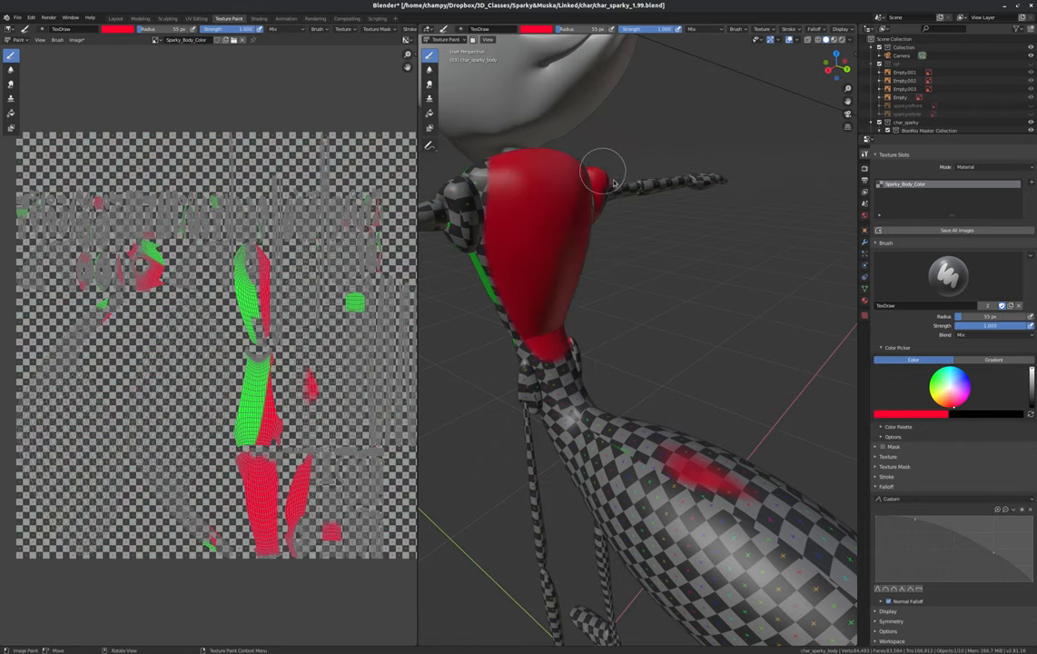
drag(603, 173, 554, 227)
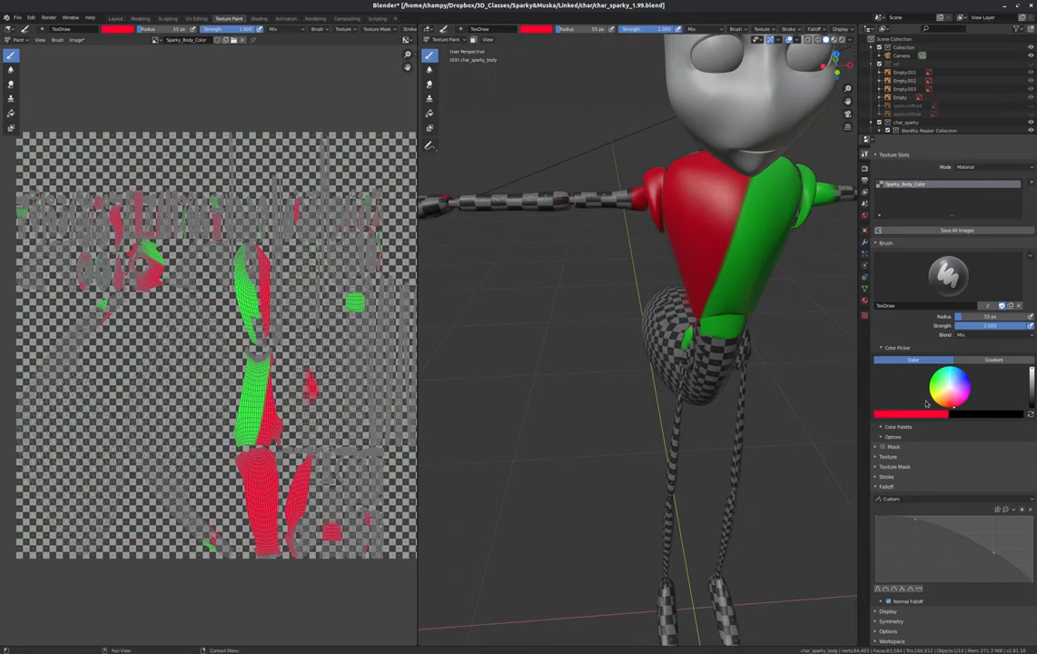
mouse_move(875, 457)
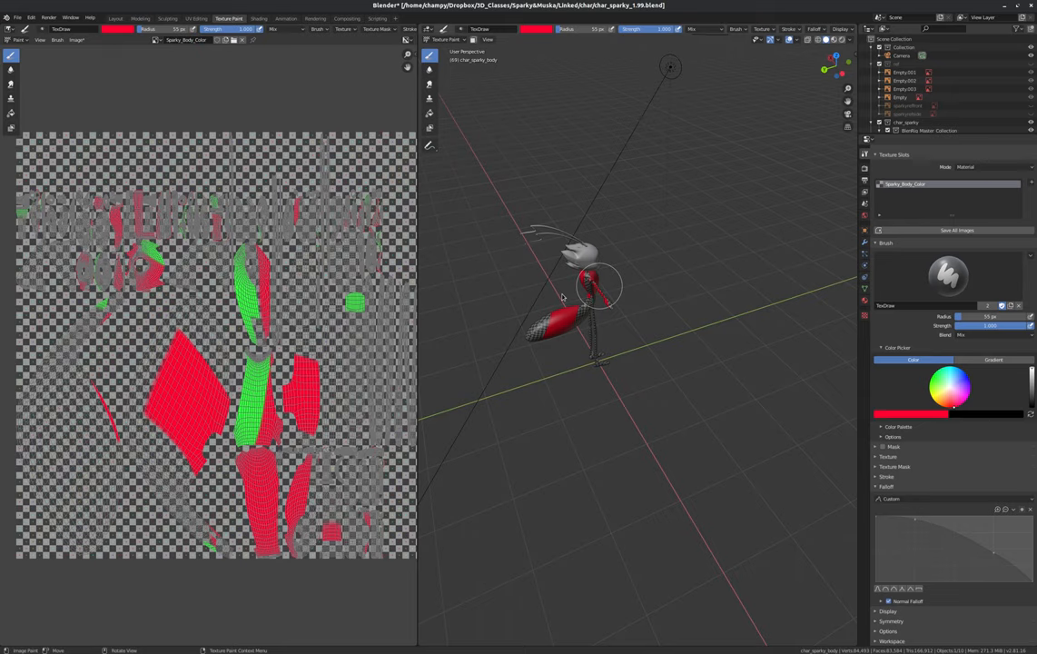
mouse_move(571, 300)
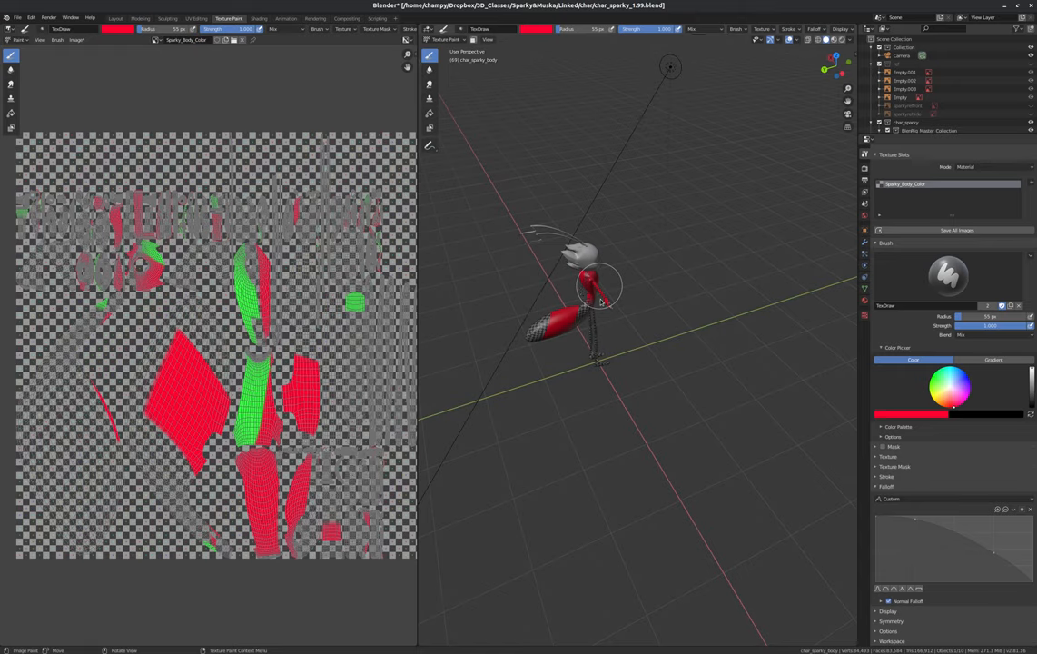
mouse_move(585, 276)
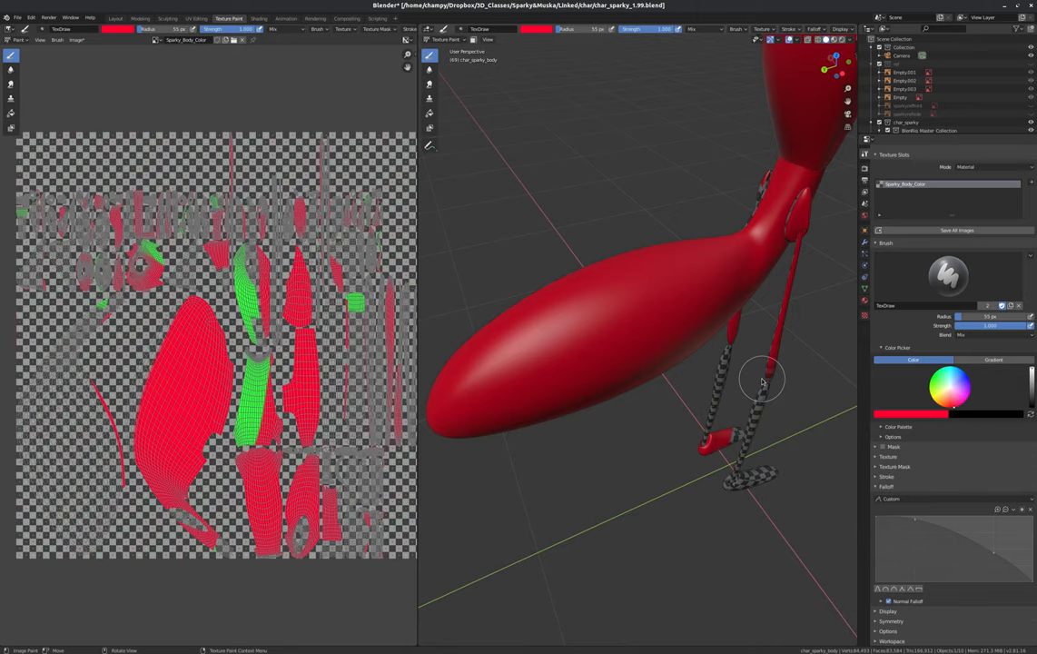
drag(763, 381, 735, 409)
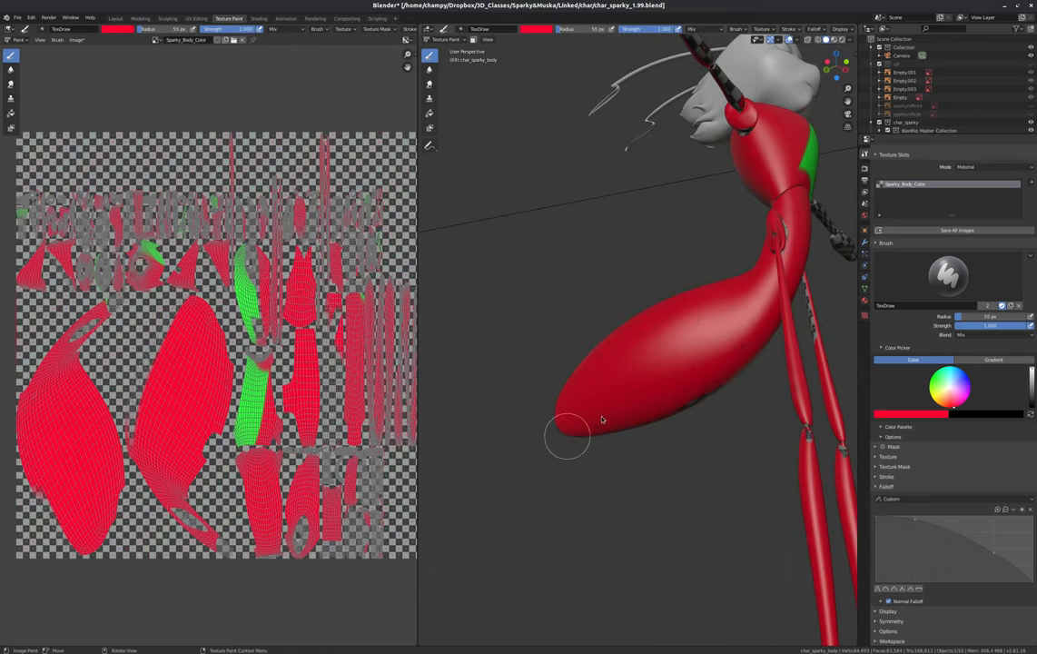
drag(604, 418, 636, 362)
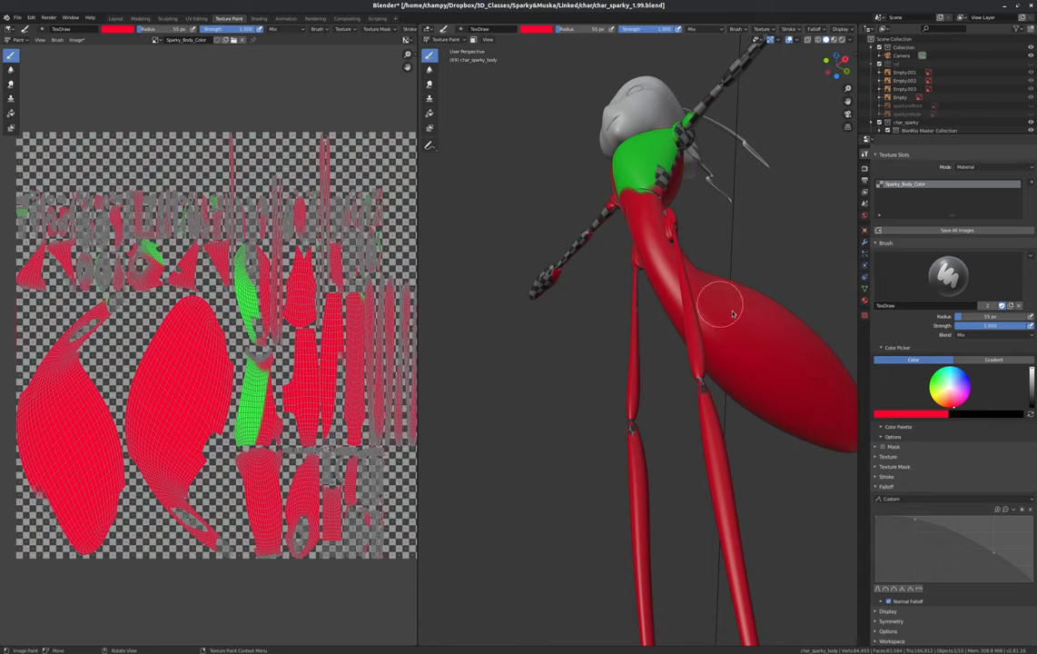
drag(723, 305, 668, 446)
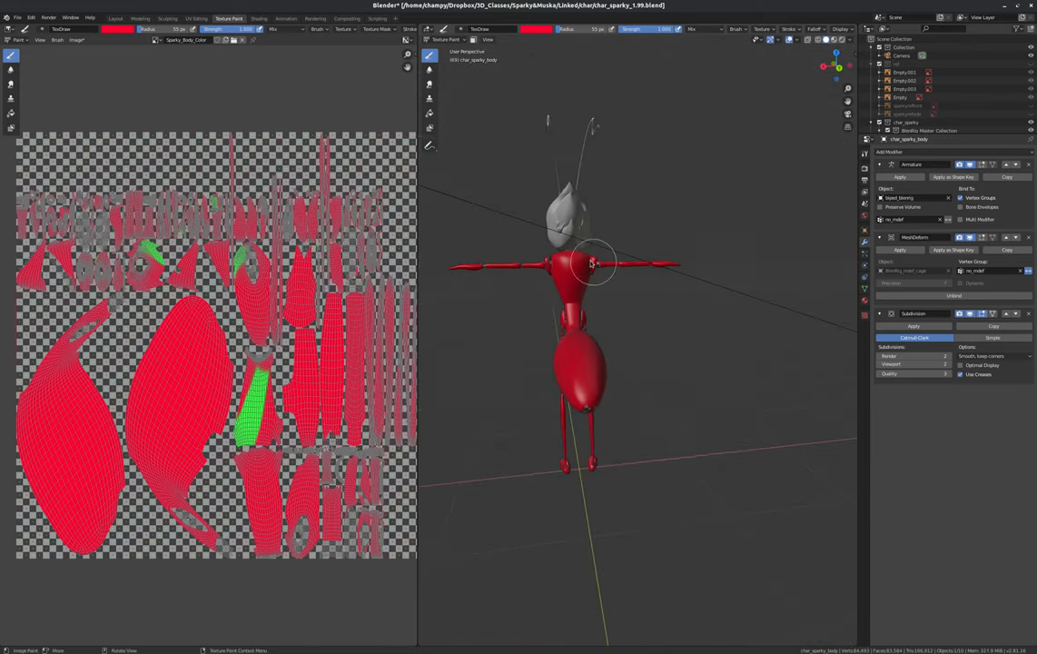
Step: Zoom in and paint the ant's chest and legs red
scroll(up, 3)
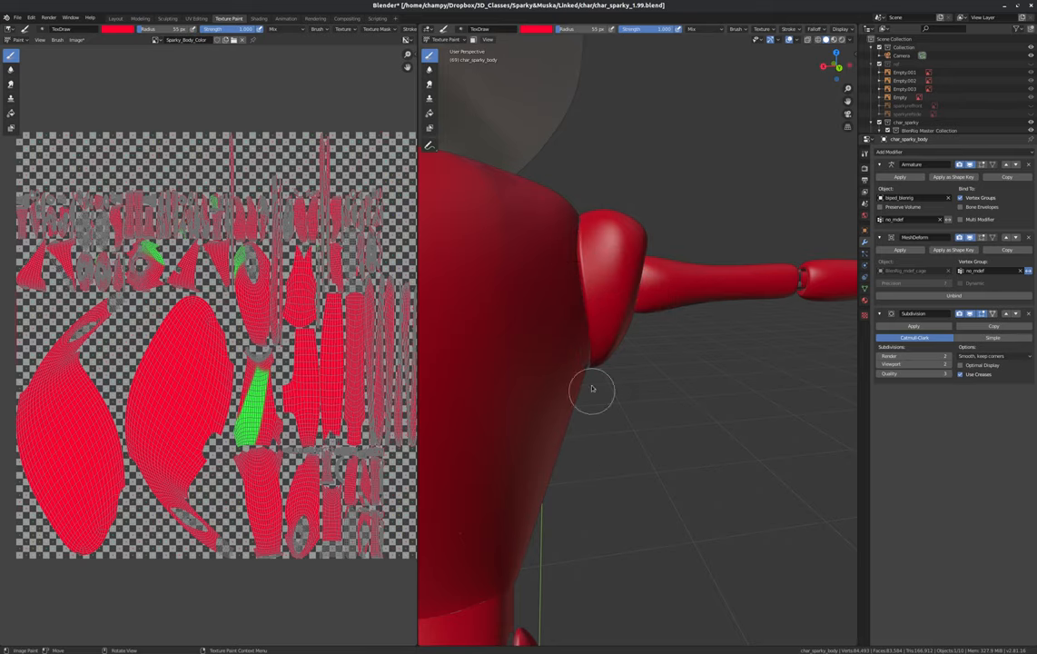
drag(590, 390, 717, 145)
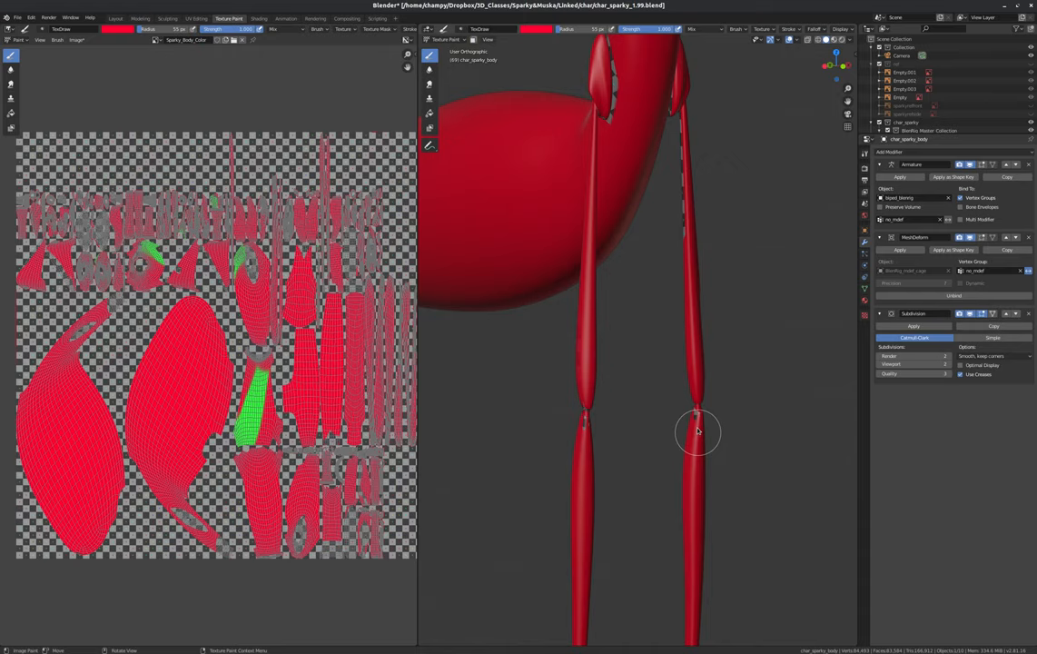
mouse_move(610, 156)
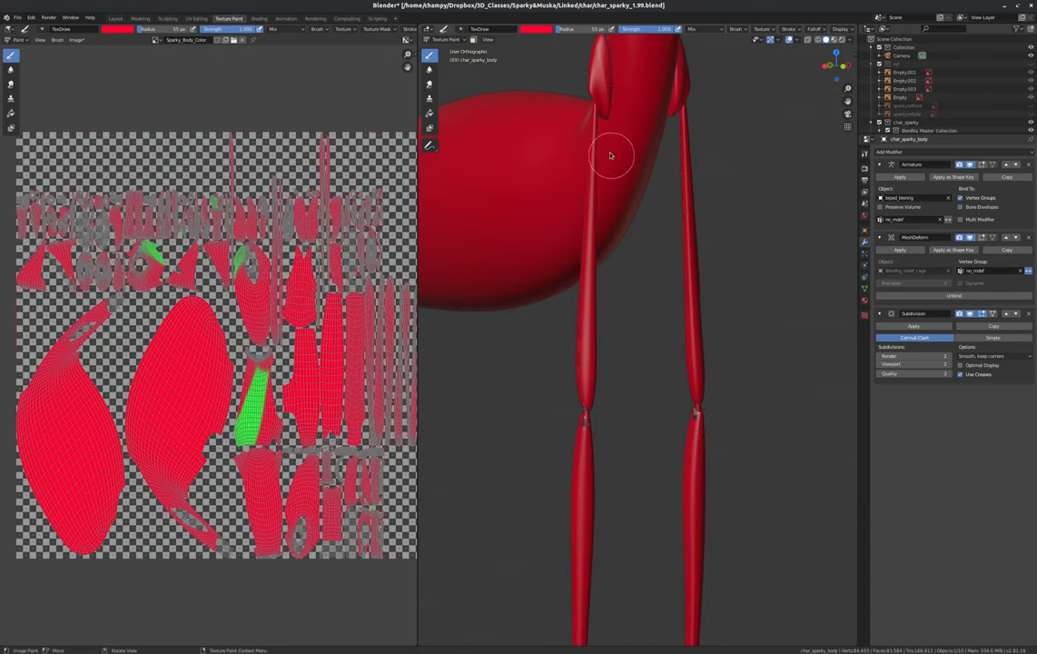
drag(611, 156, 676, 152)
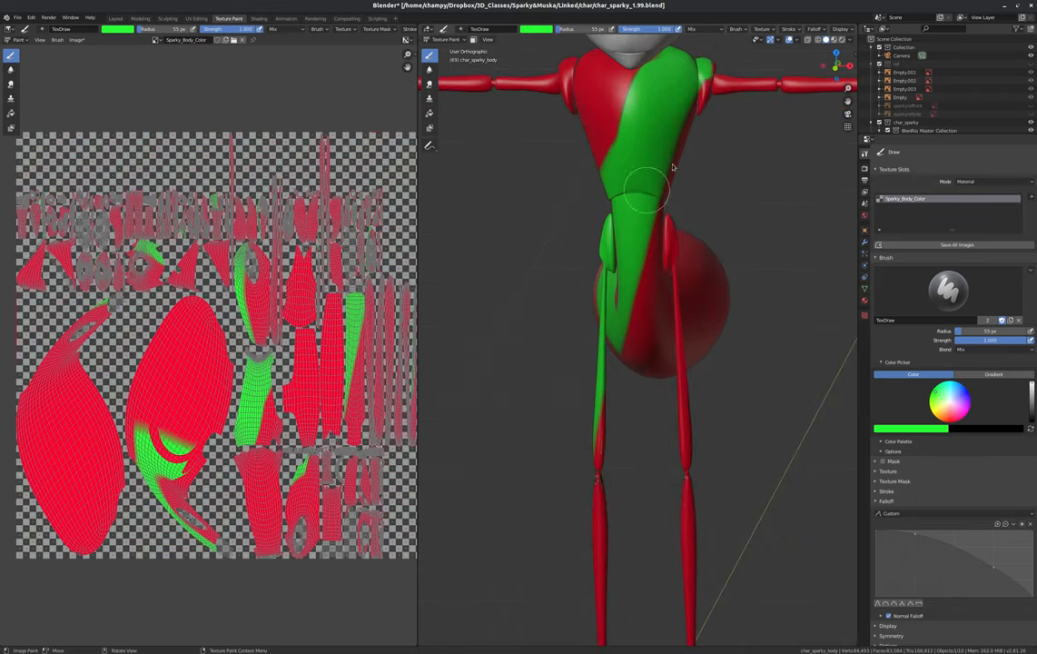
mouse_move(607, 179)
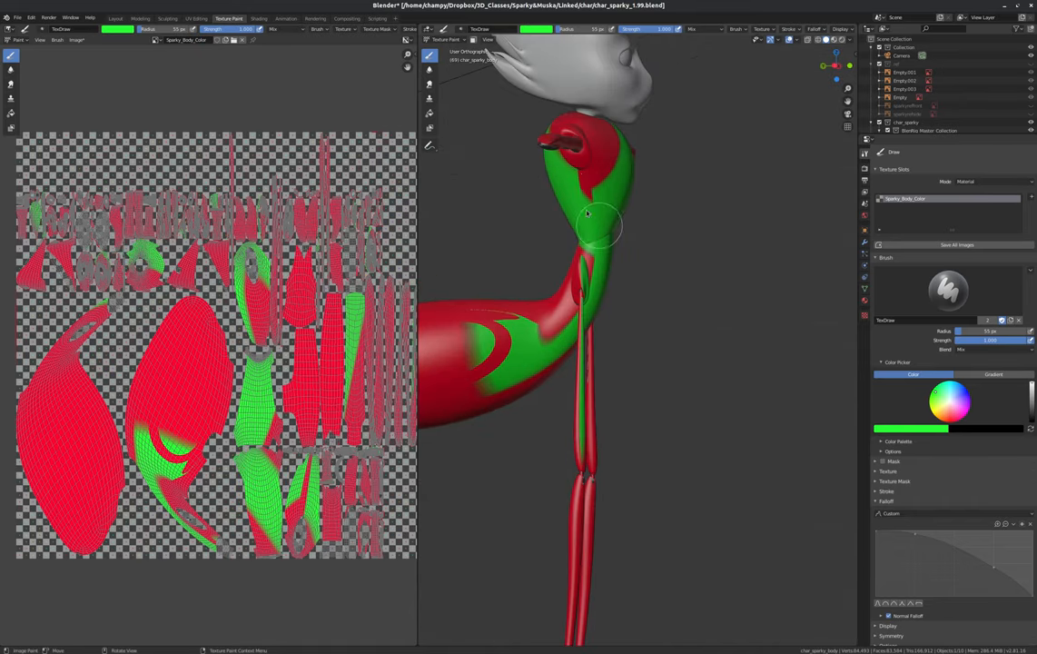
Step: Paint green down the neck and chest and along the torso's side
drag(600, 221, 588, 255)
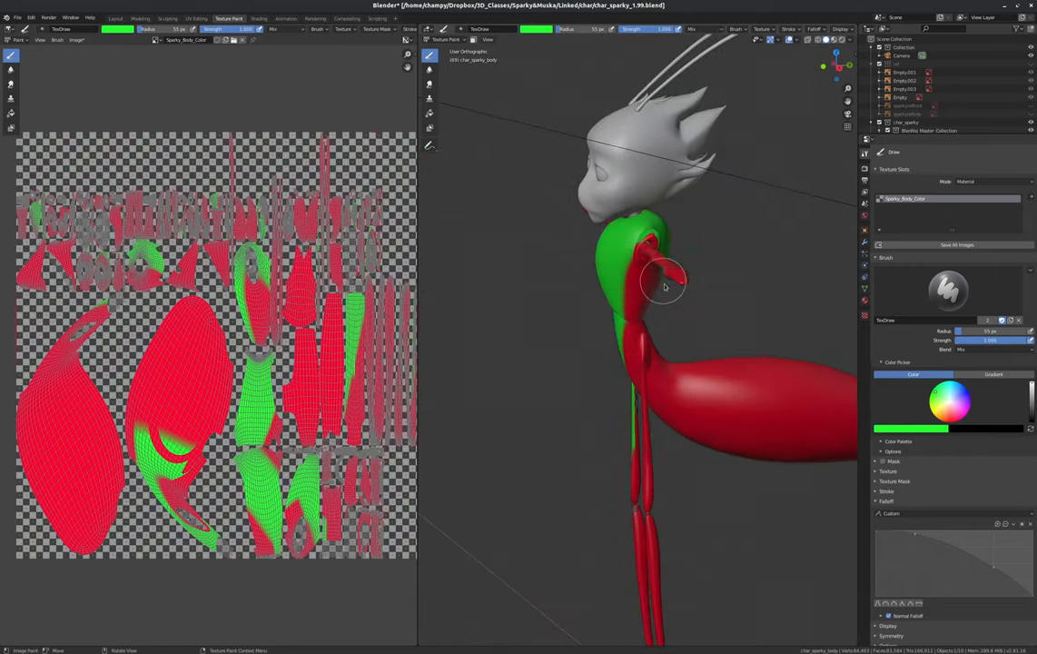
drag(663, 287, 645, 308)
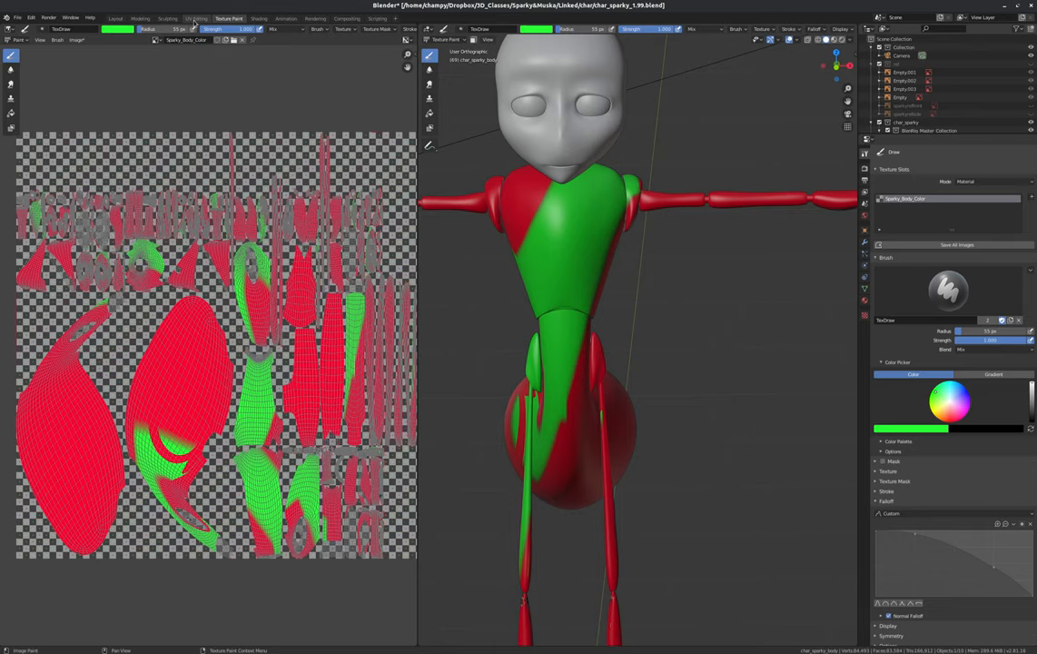
Step: Switch to the Shading workspace and widen the material node view showing the ant's painted body
click(263, 17)
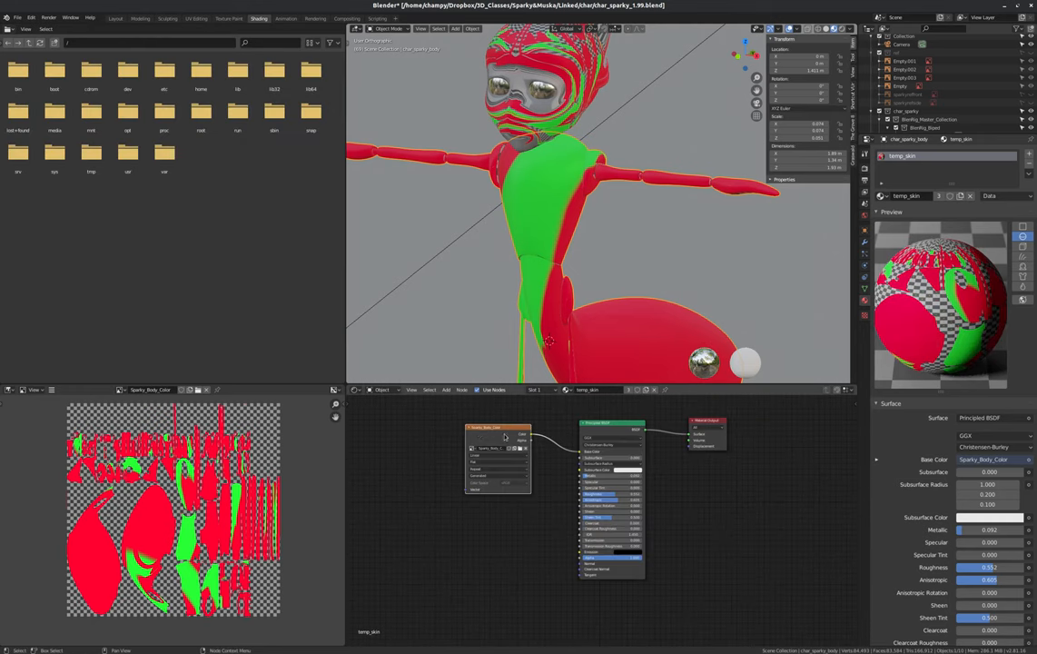
drag(500, 445, 465, 445)
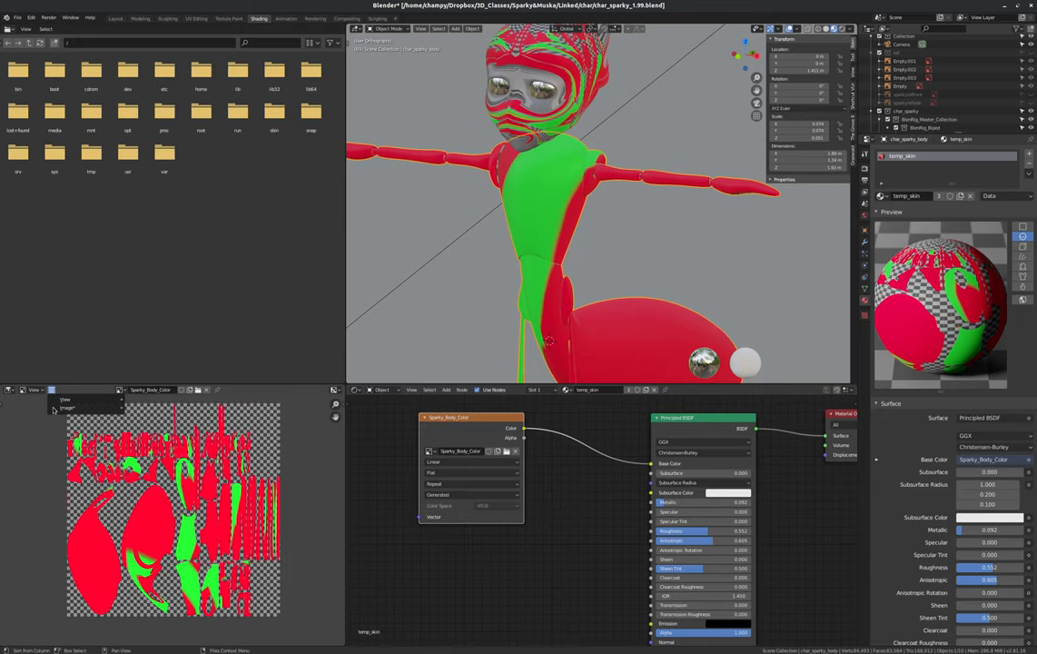
Step: Save Sparky_Body_Color as a new image file in the project's texture images folder
click(65, 407)
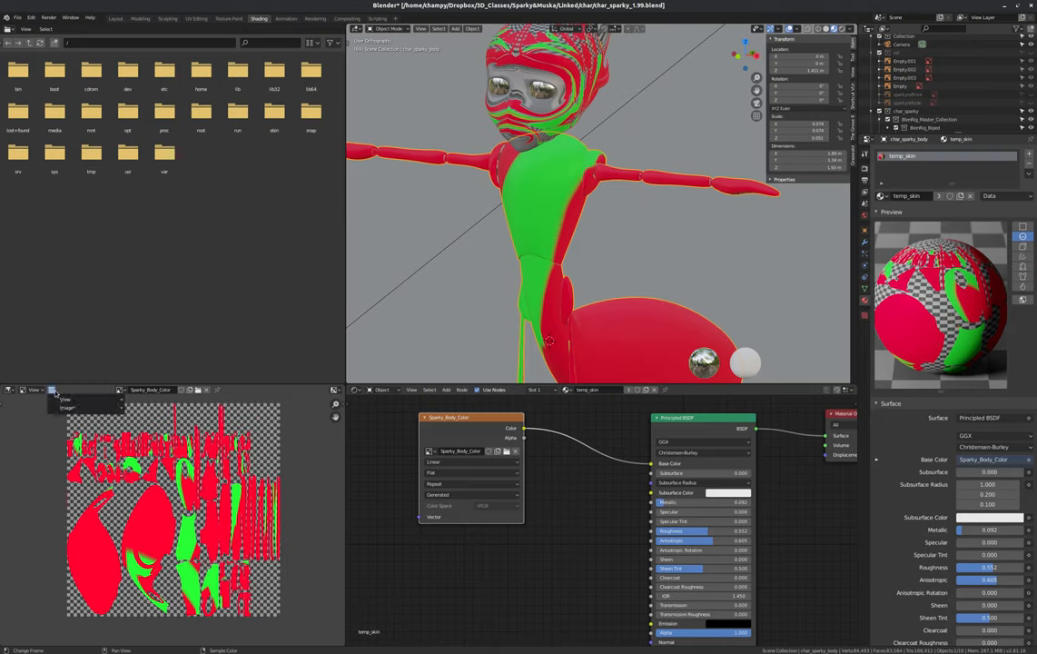
click(69, 407)
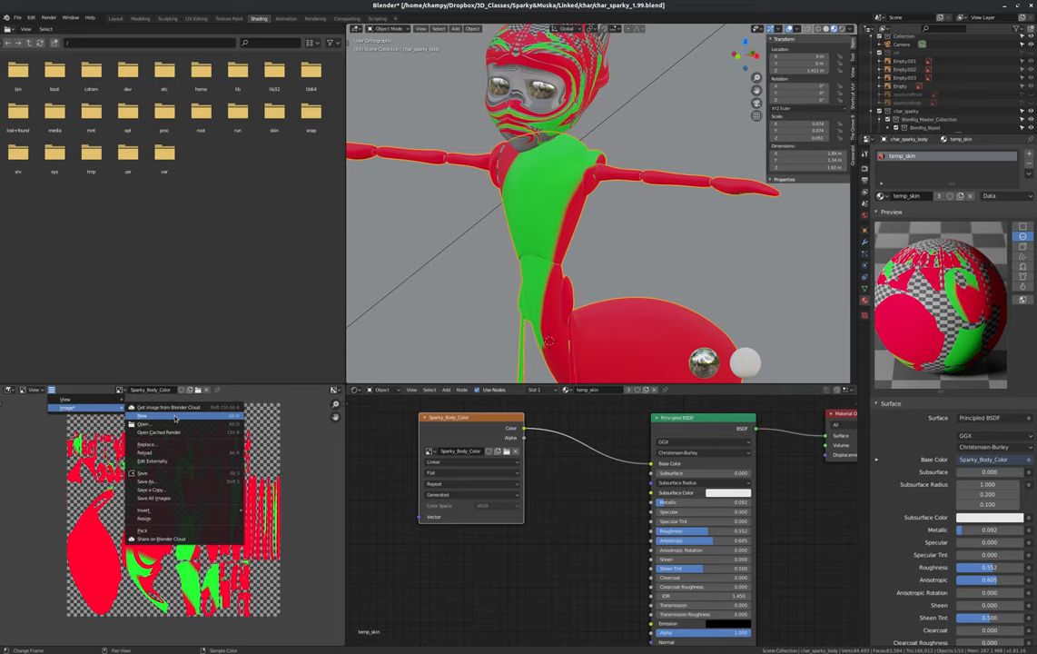
click(154, 497)
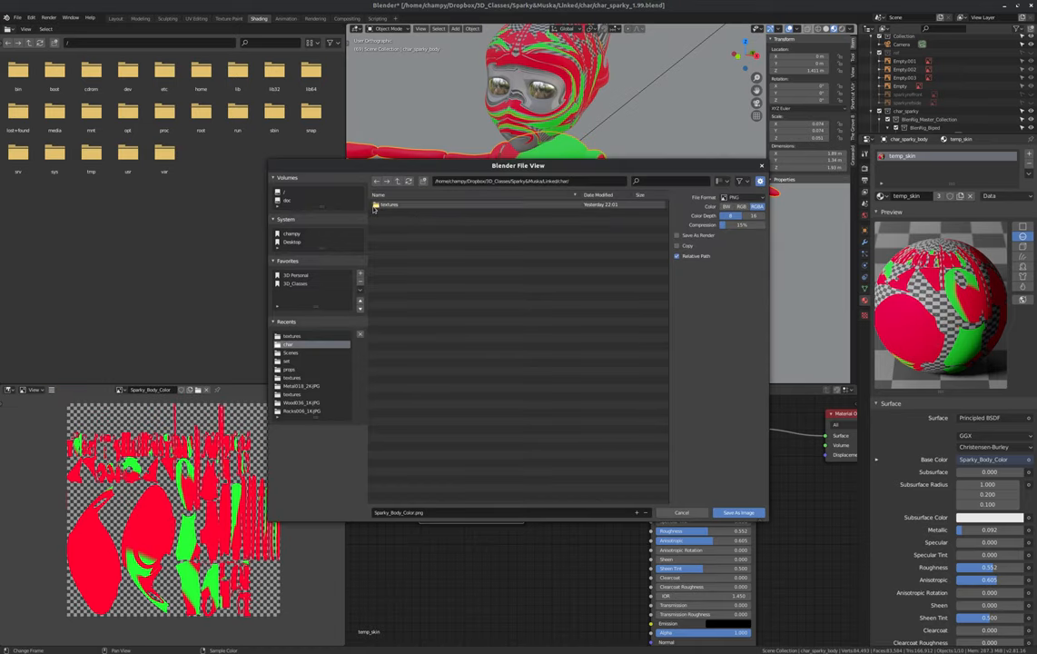
click(396, 182)
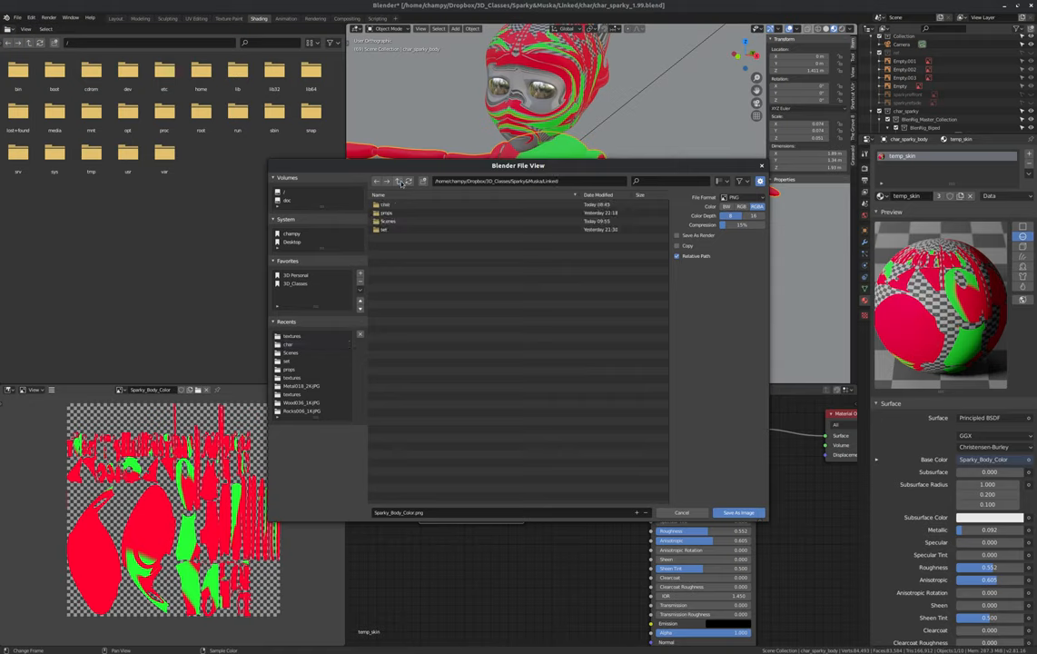
double_click(396, 221)
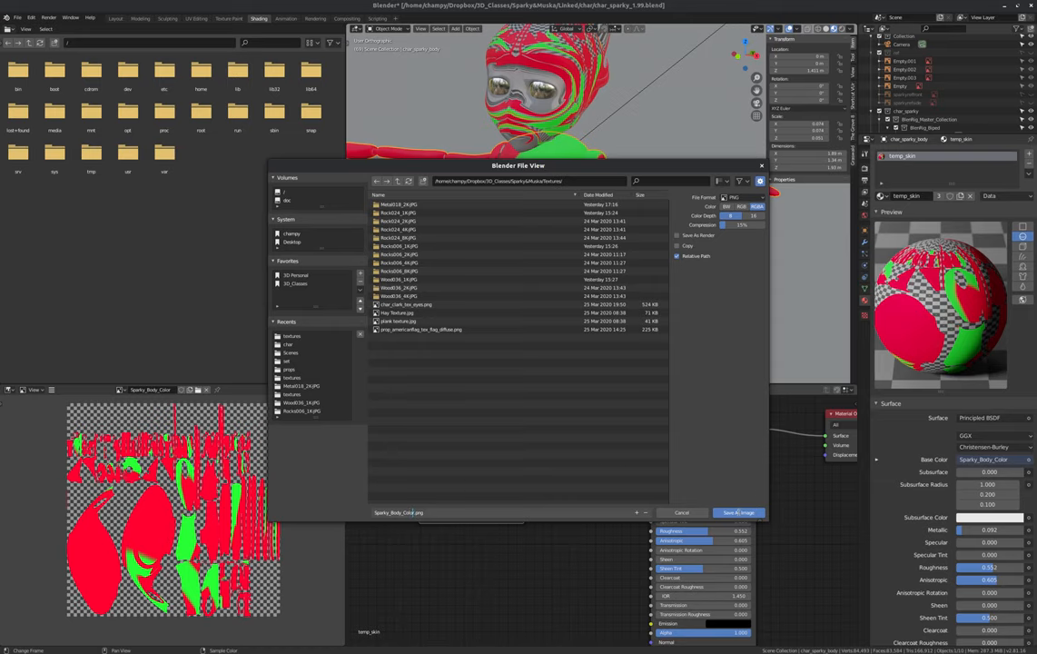
click(738, 513)
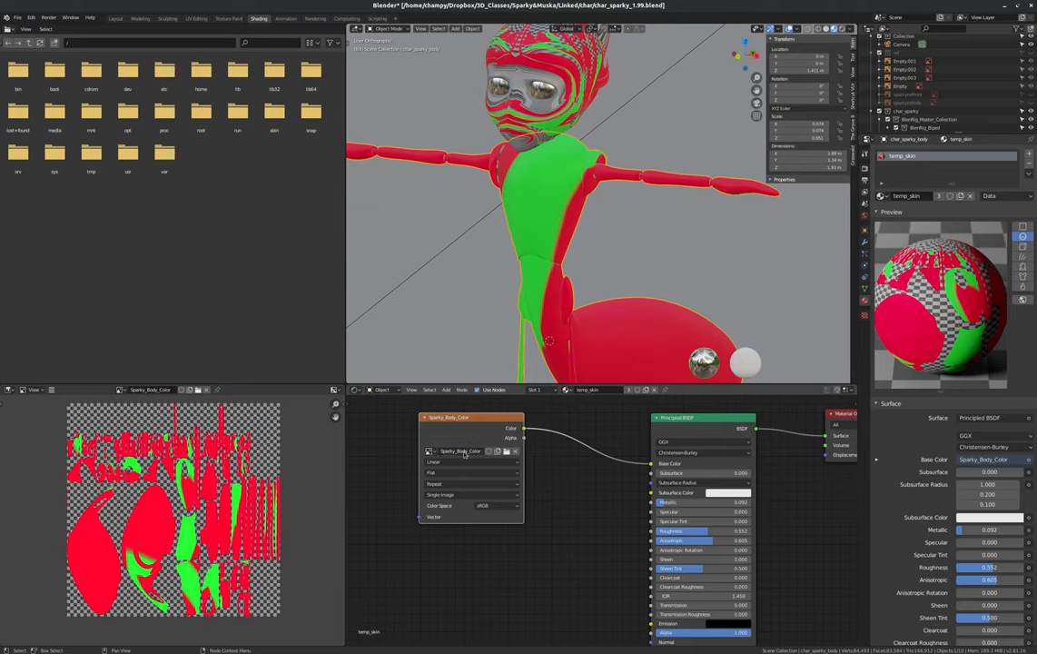
mouse_move(463, 454)
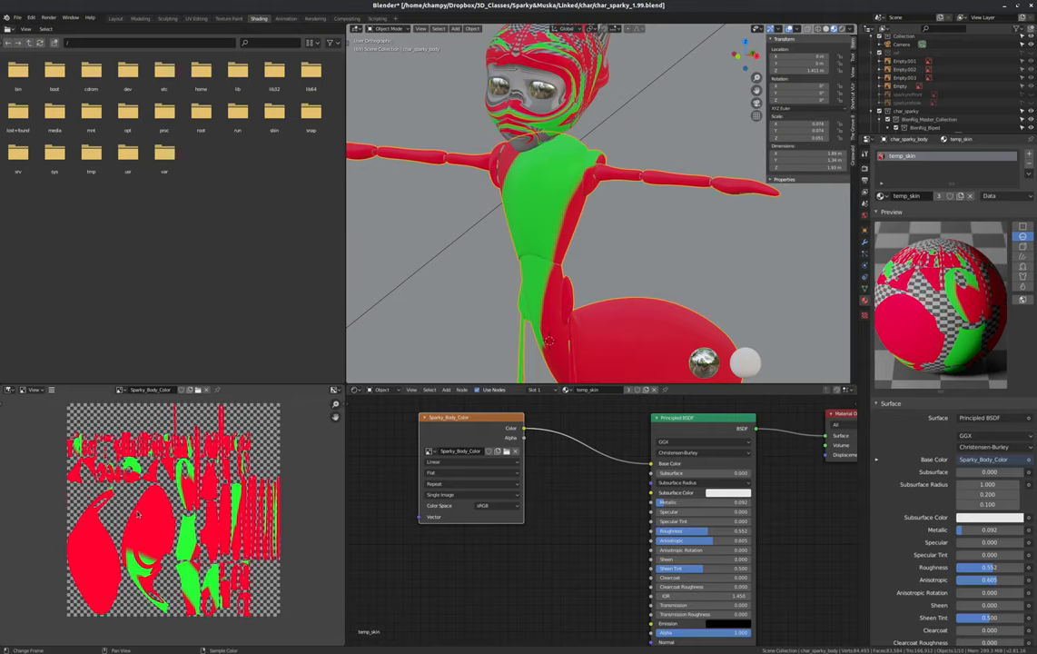
mouse_move(146, 510)
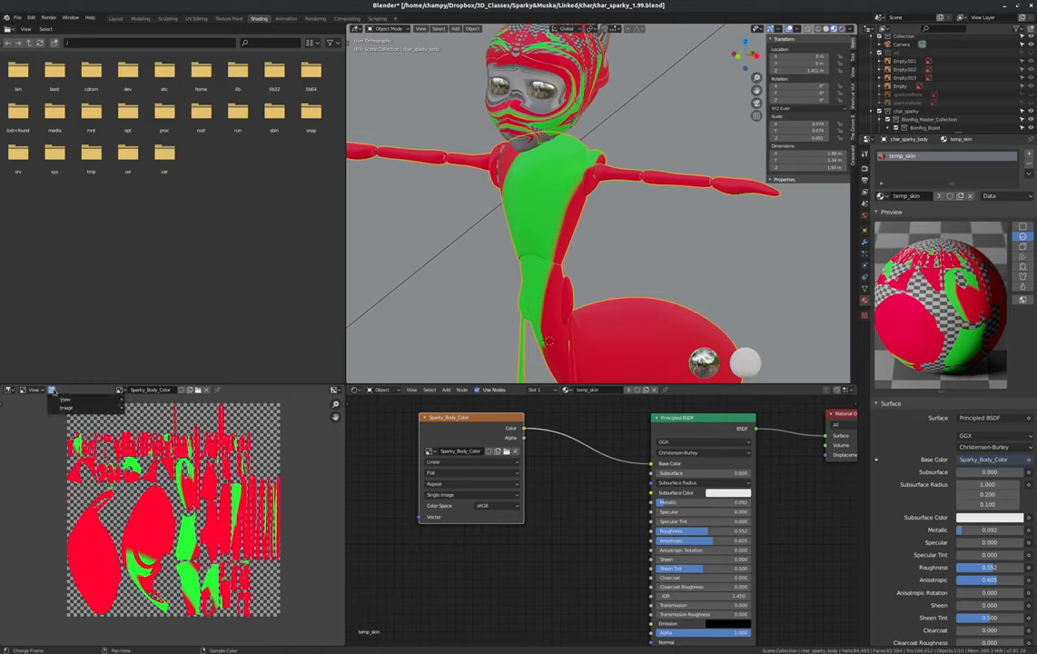
Step: Create the new Sparky_Body_Spec image for a second texture node feeding Specular, ready for texture painting
click(68, 407)
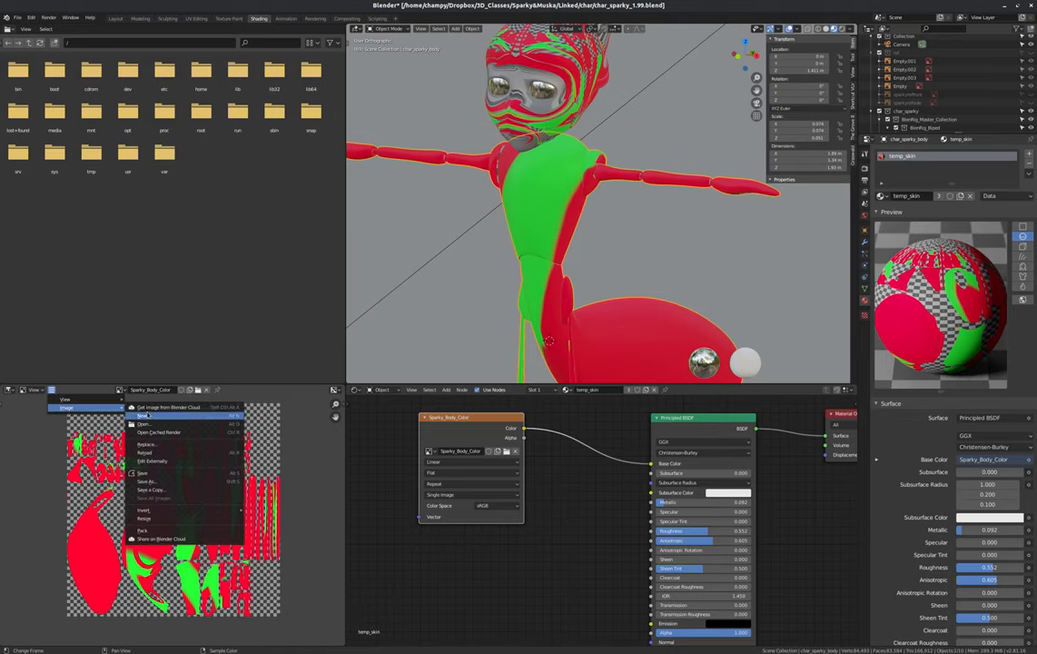
click(144, 414)
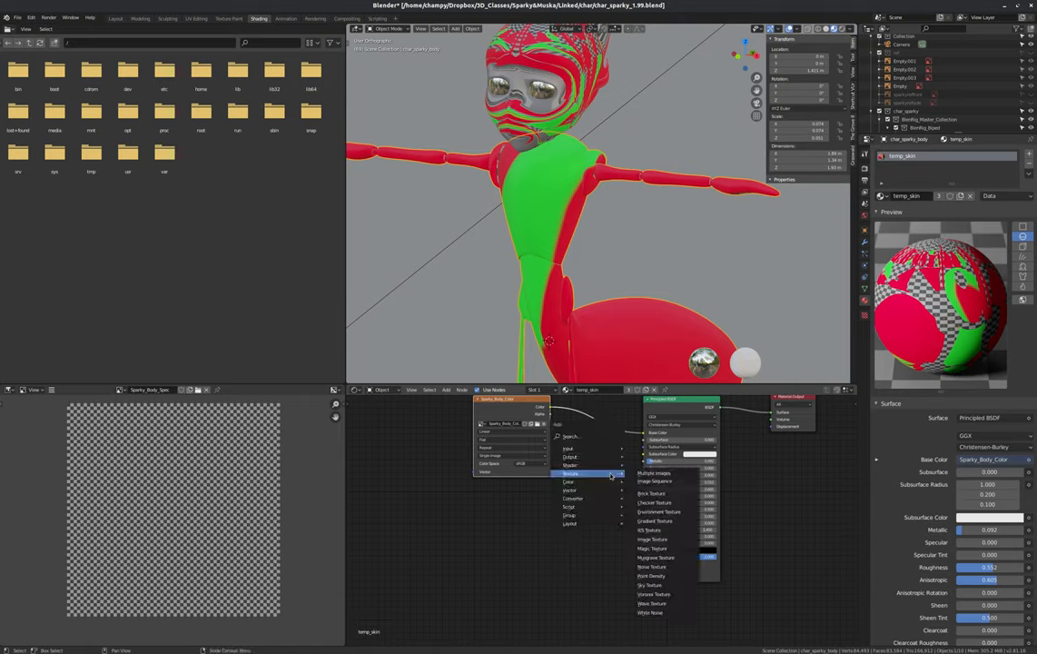
mouse_move(654, 512)
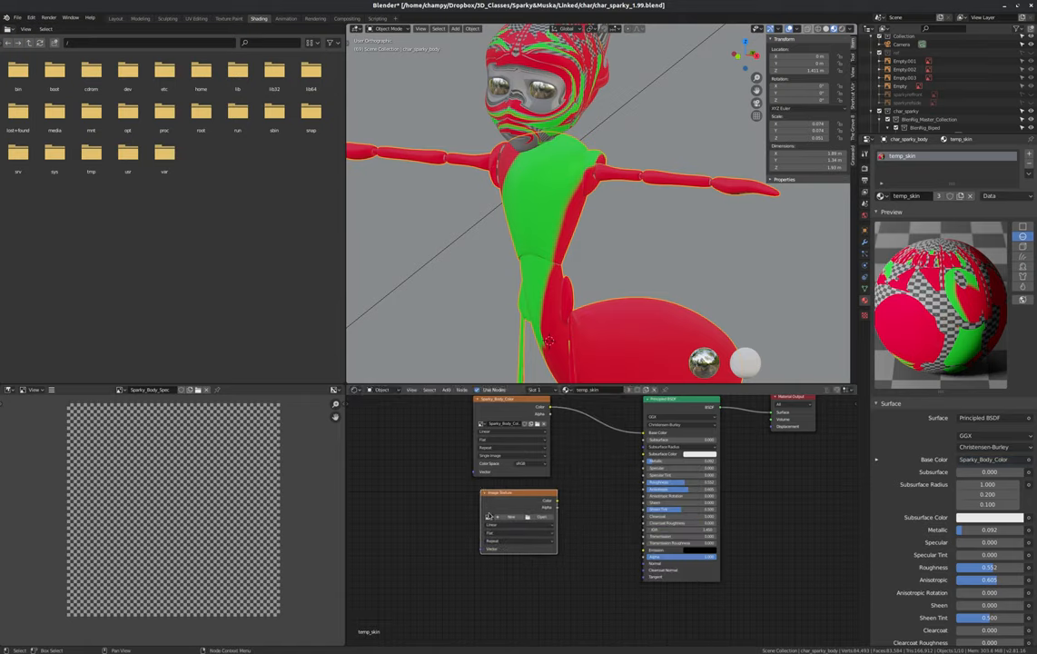
click(487, 516)
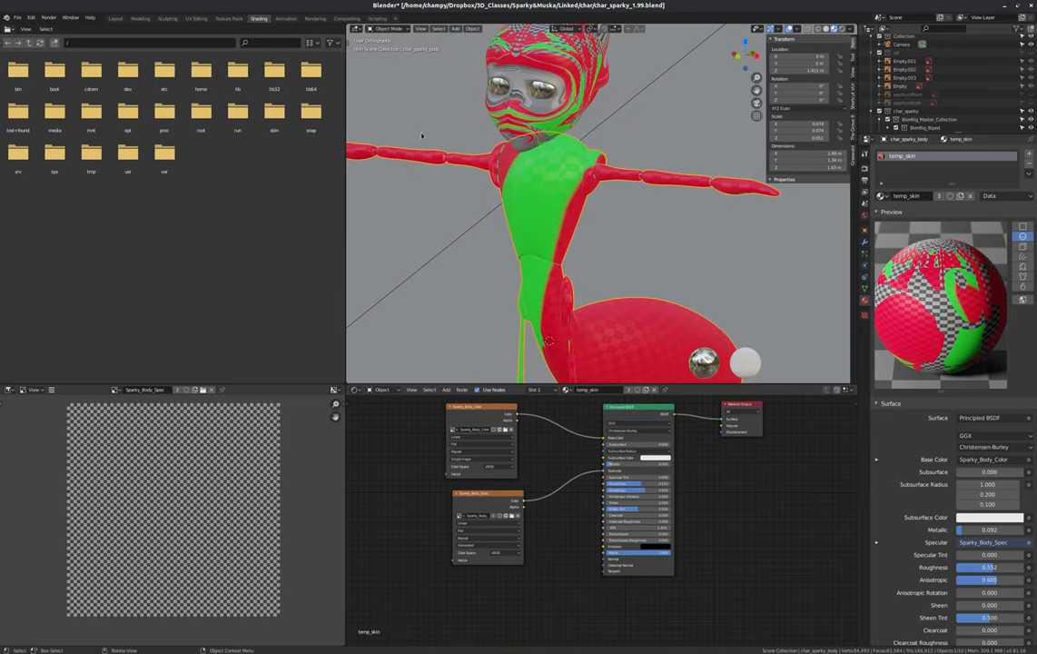
click(231, 19)
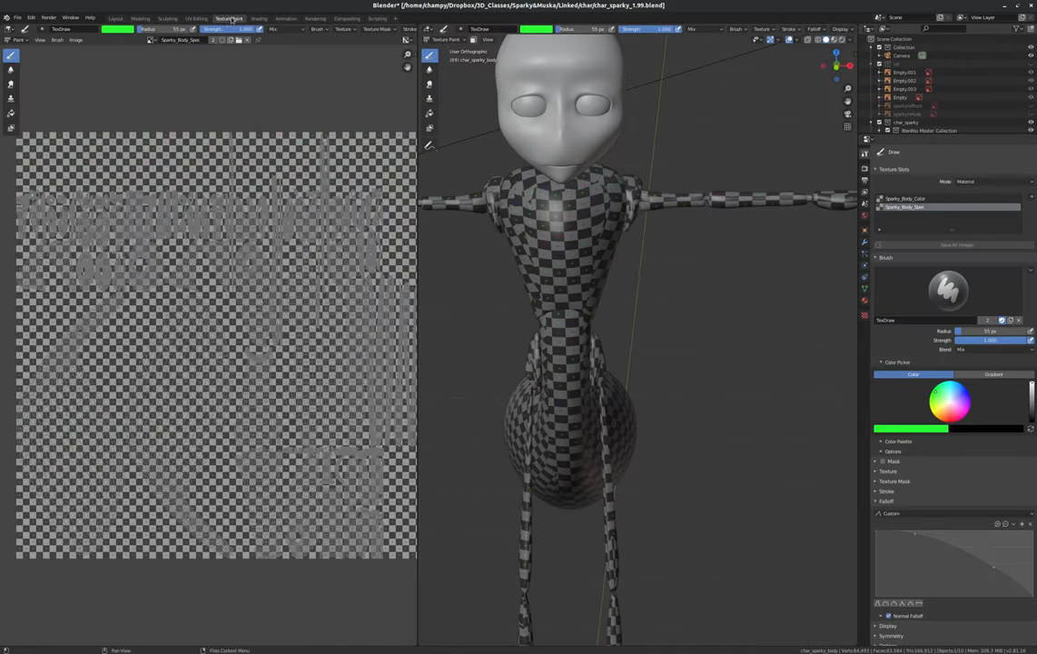
mouse_move(676, 245)
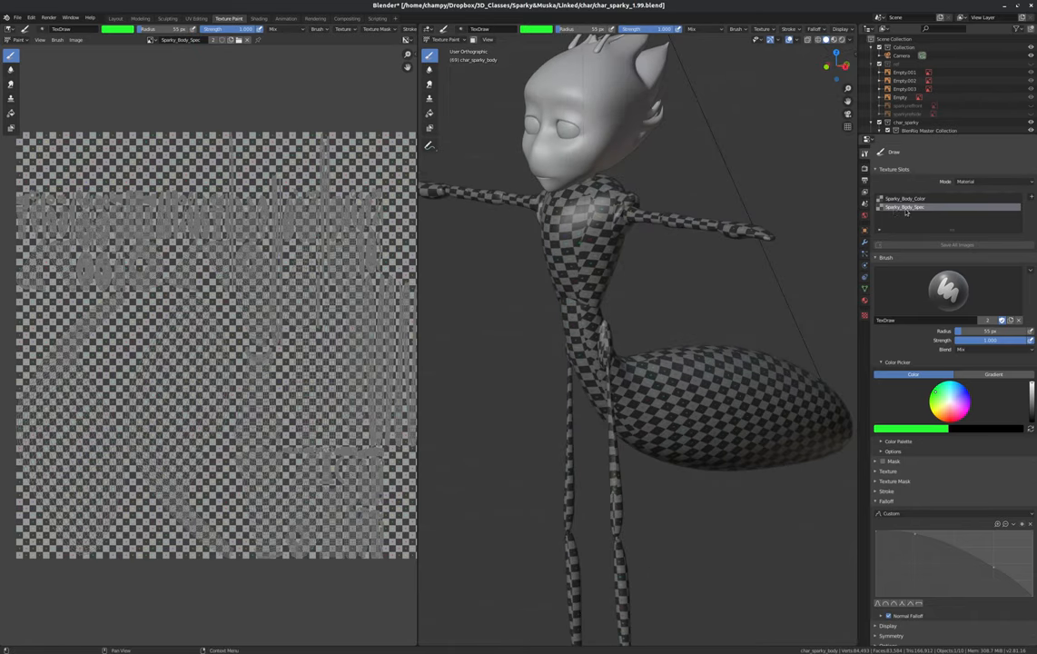
Step: Check the colour map slot on the model, then target the blank Sparky_Body_Spec slot for painting
click(916, 198)
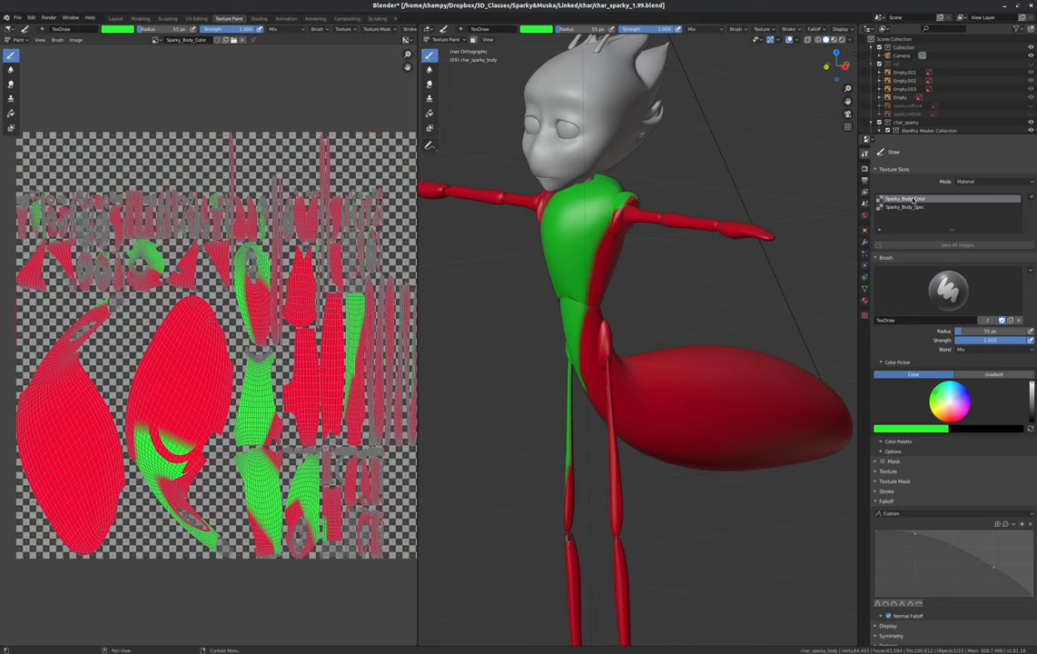
click(916, 207)
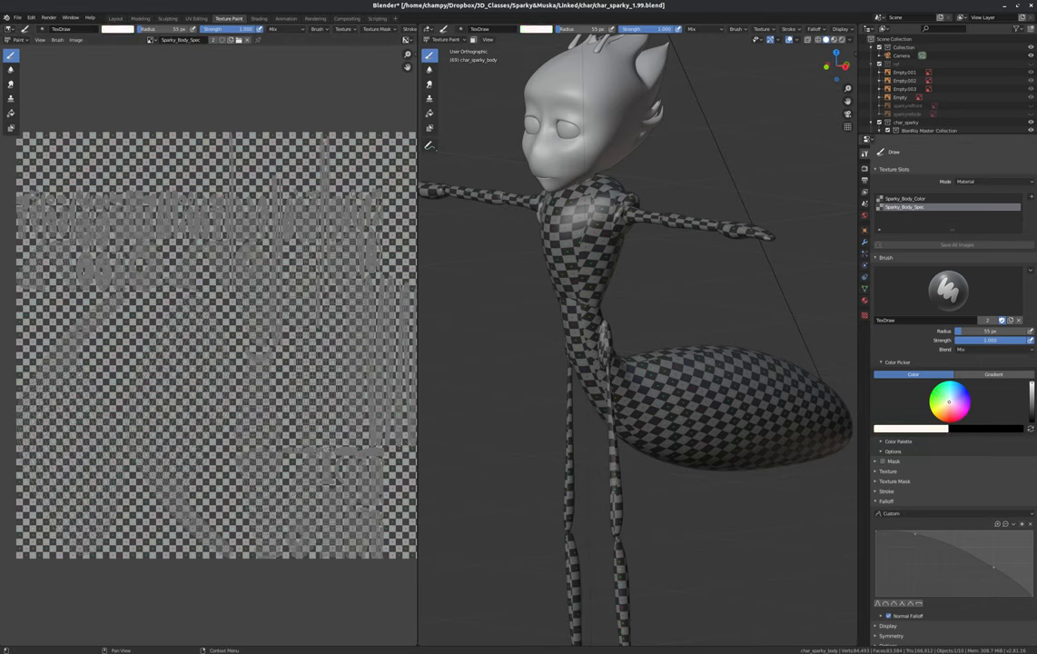
mouse_move(585, 300)
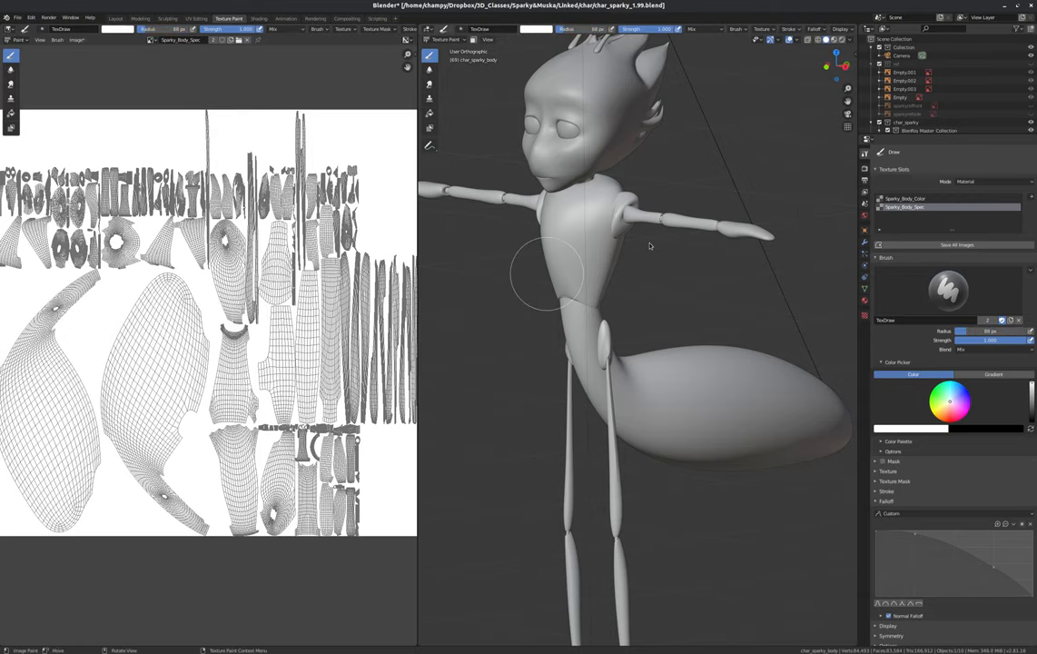
mouse_move(538, 237)
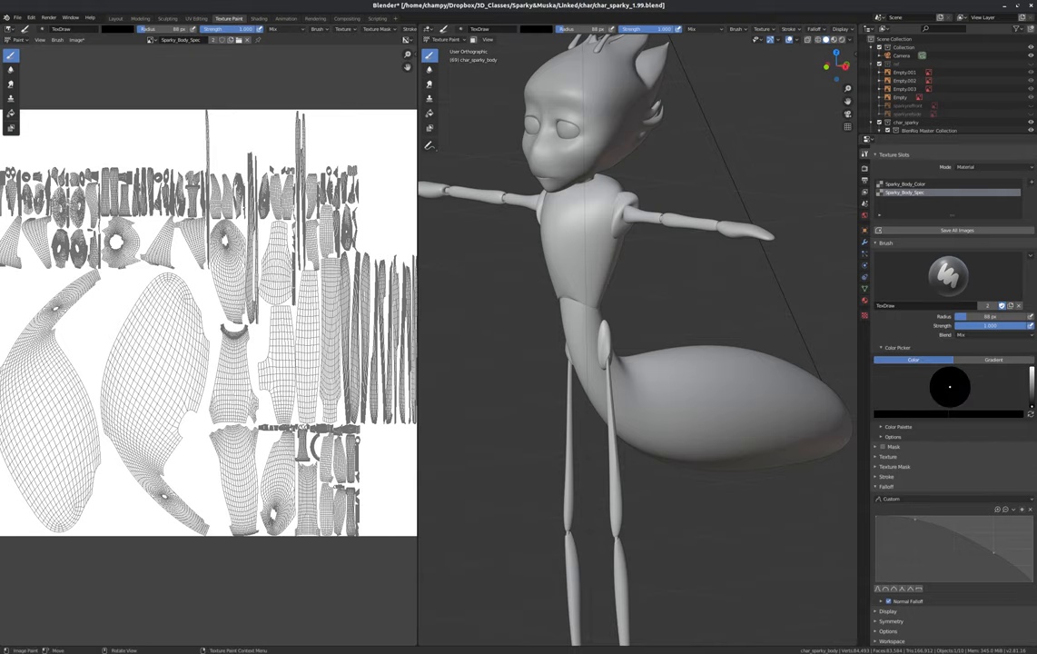
Step: Paint black bands and patches onto the white specular map across the ant's waist and body
drag(636, 272, 665, 280)
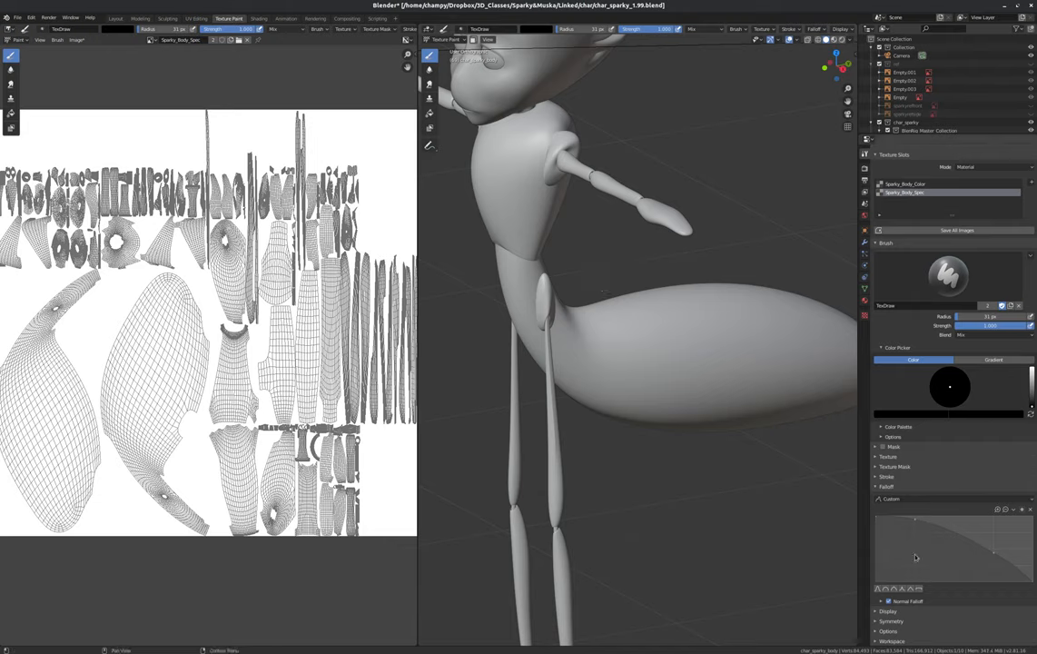
mouse_move(596, 283)
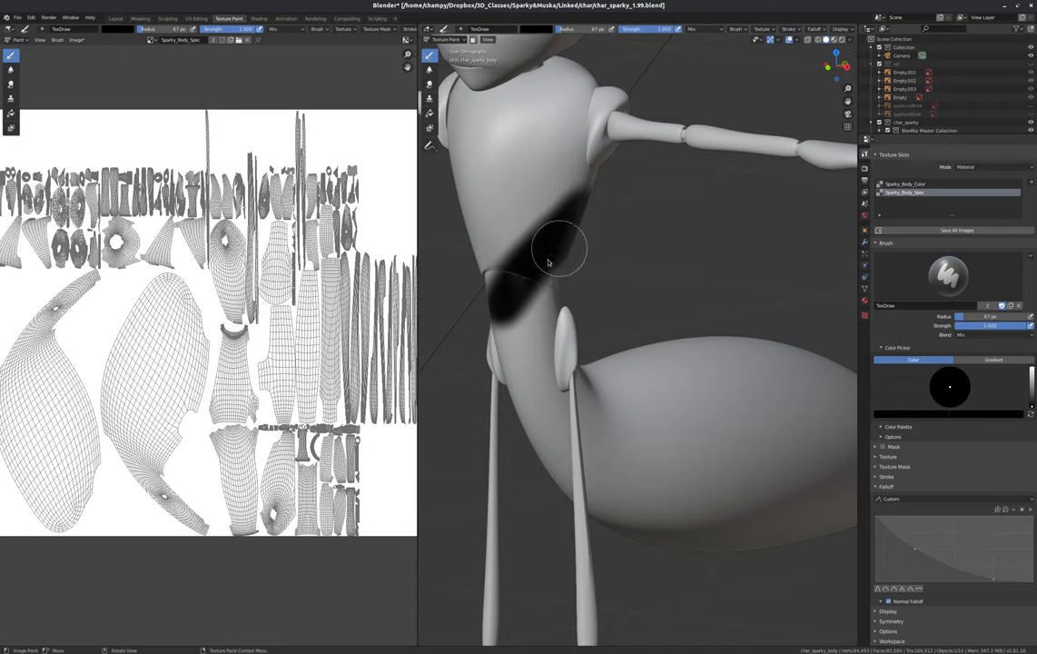
drag(563, 251, 545, 185)
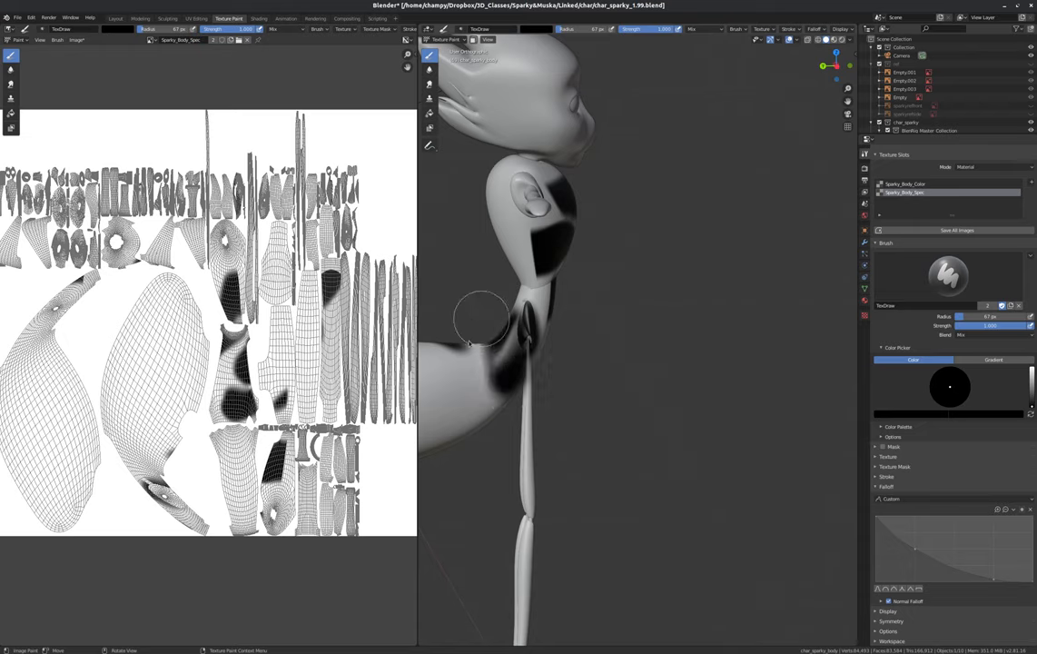
drag(508, 318, 527, 254)
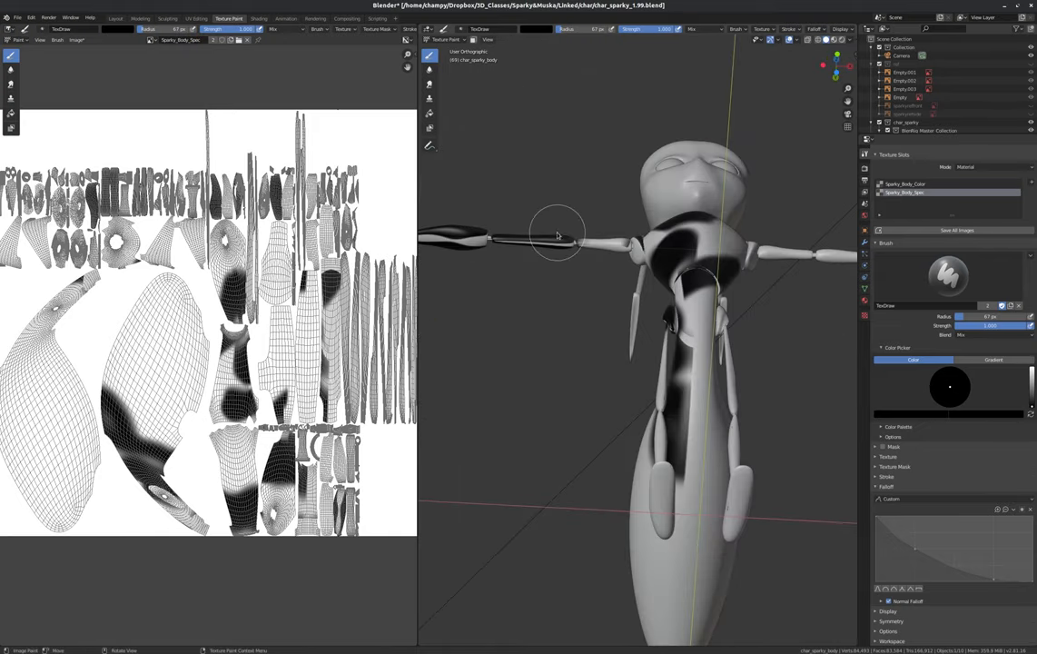
mouse_move(454, 234)
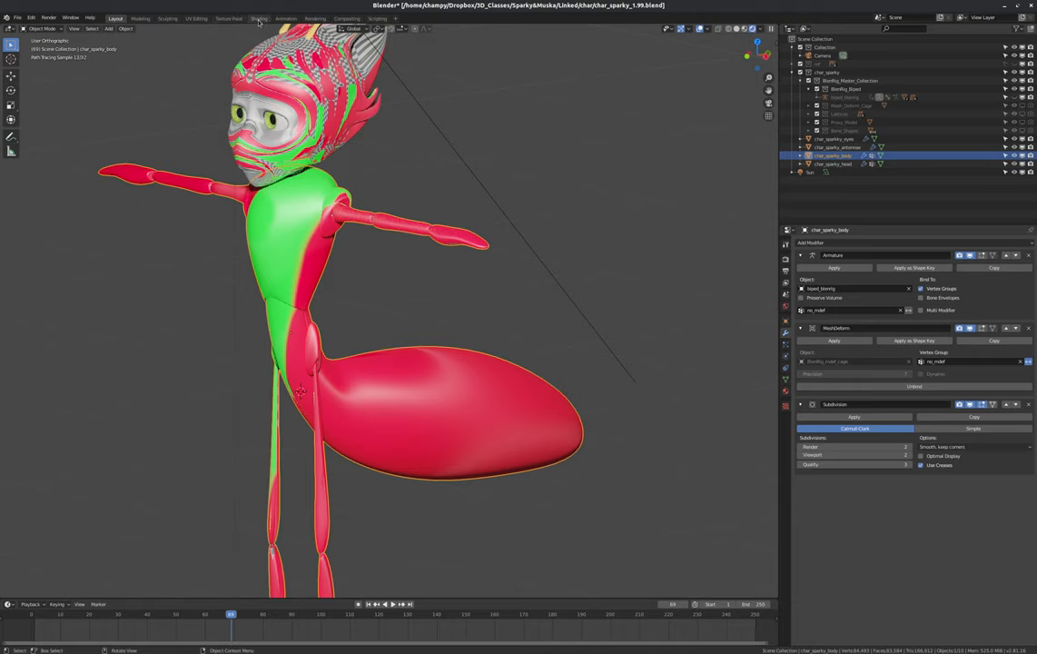
Step: Return to the material node setup so the Spec map can feed the Principled BSDF Roughness
click(258, 18)
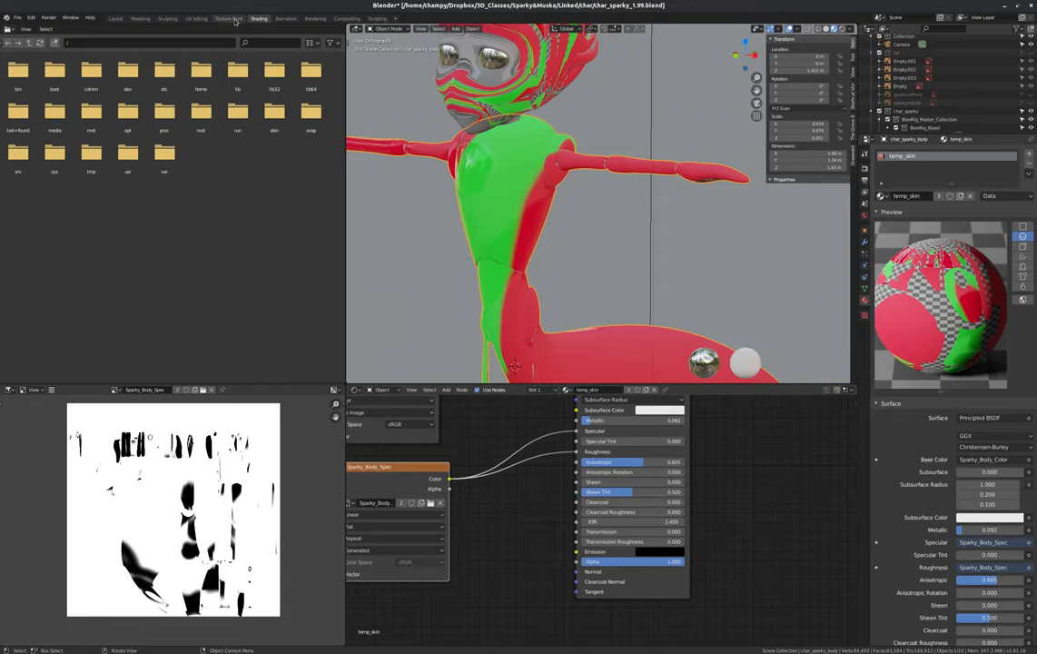
mouse_move(226, 18)
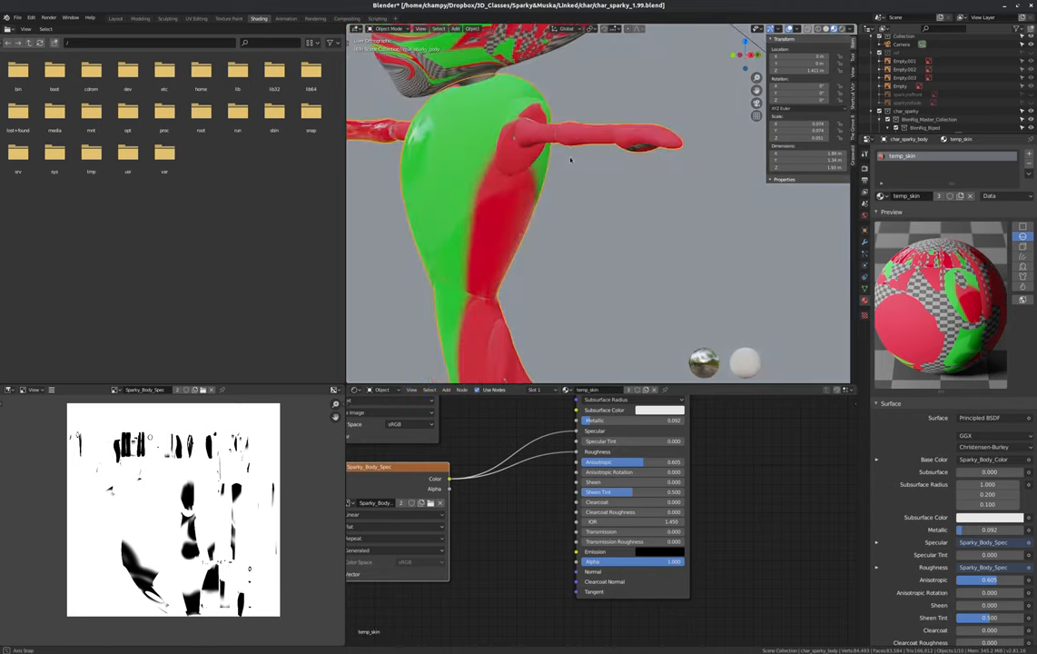
Step: Orbit the viewport to inspect the glossy highlights on the ant's body and head
drag(570, 160, 536, 156)
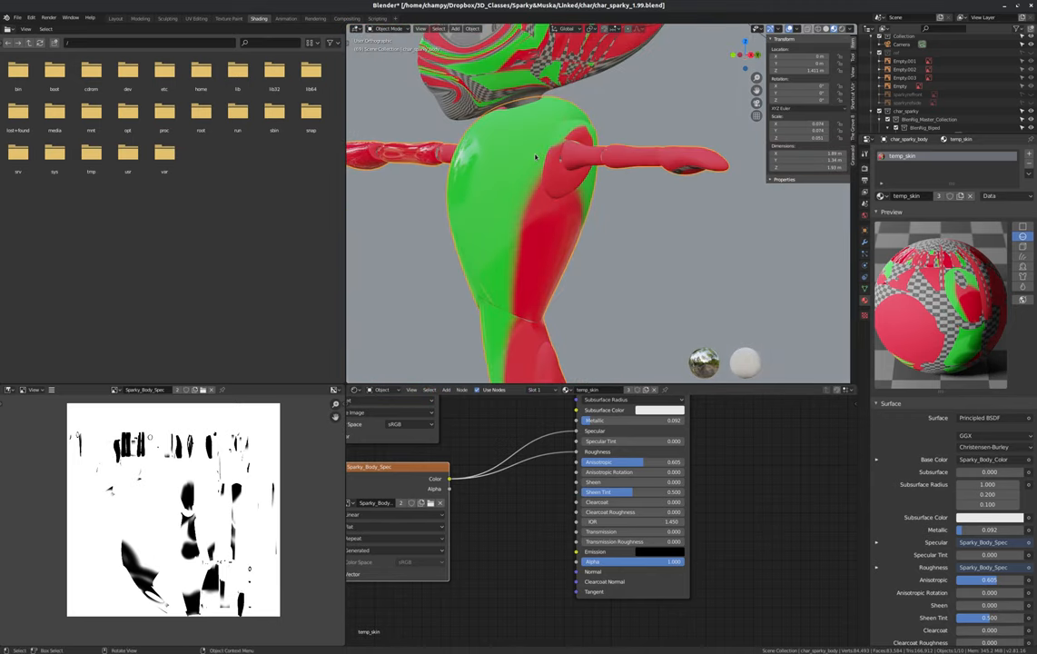
mouse_move(512, 167)
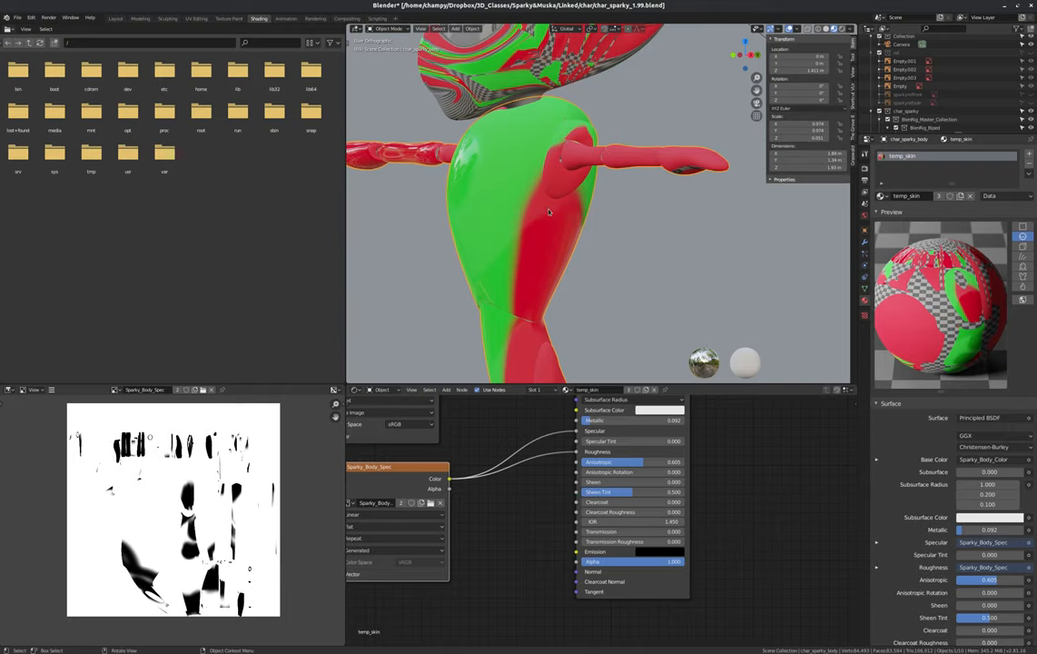
drag(549, 212, 491, 234)
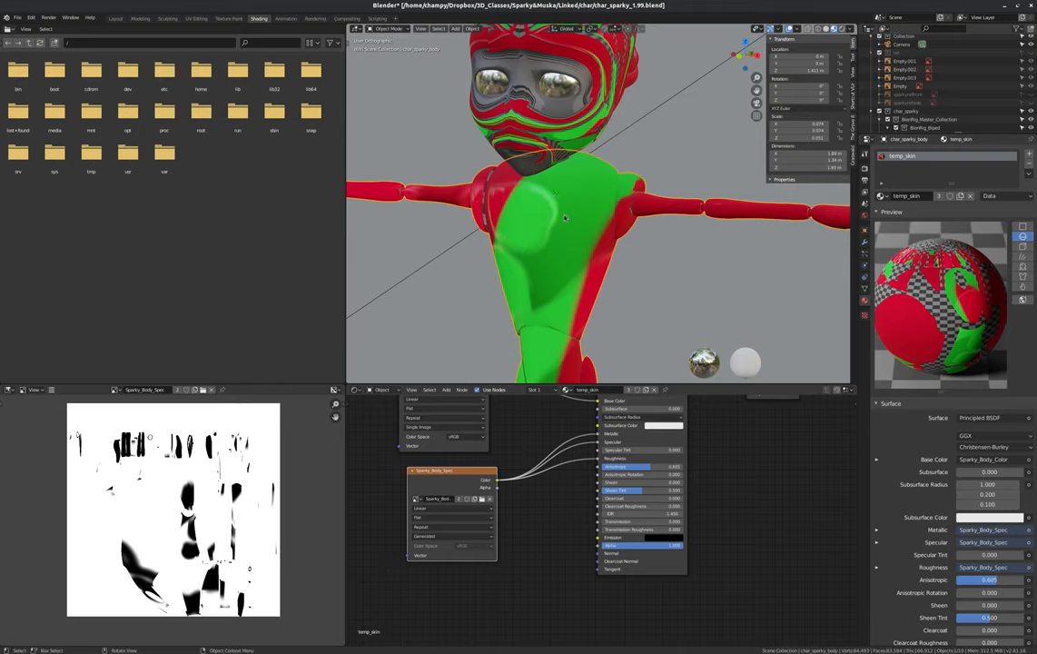
mouse_move(574, 218)
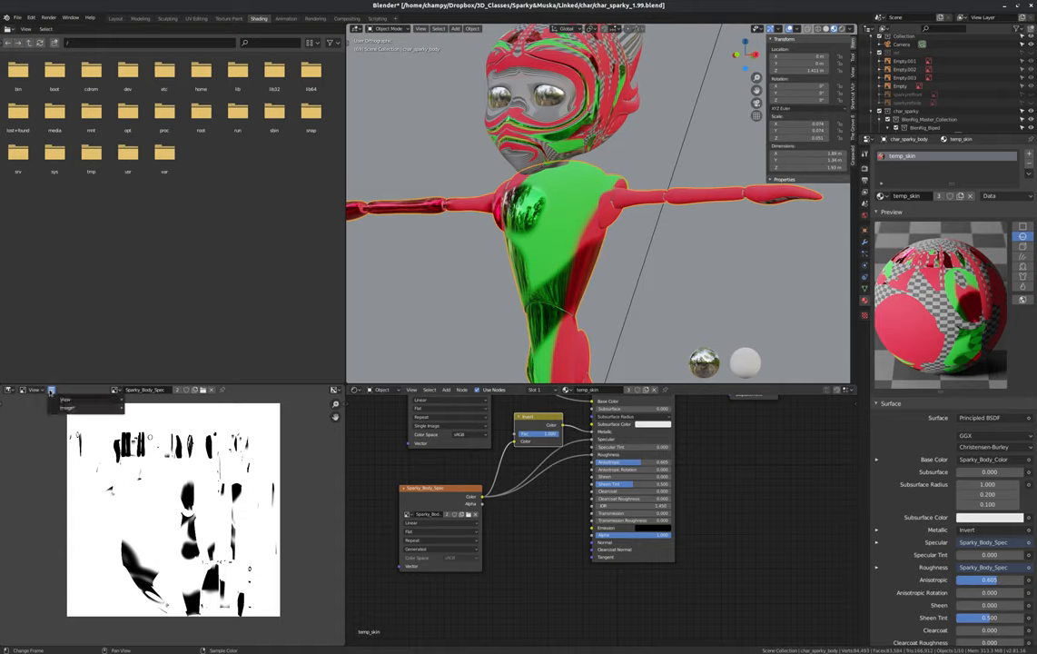
Step: Save the painted Sparky_Body_Spec image from the Image Editor
click(71, 410)
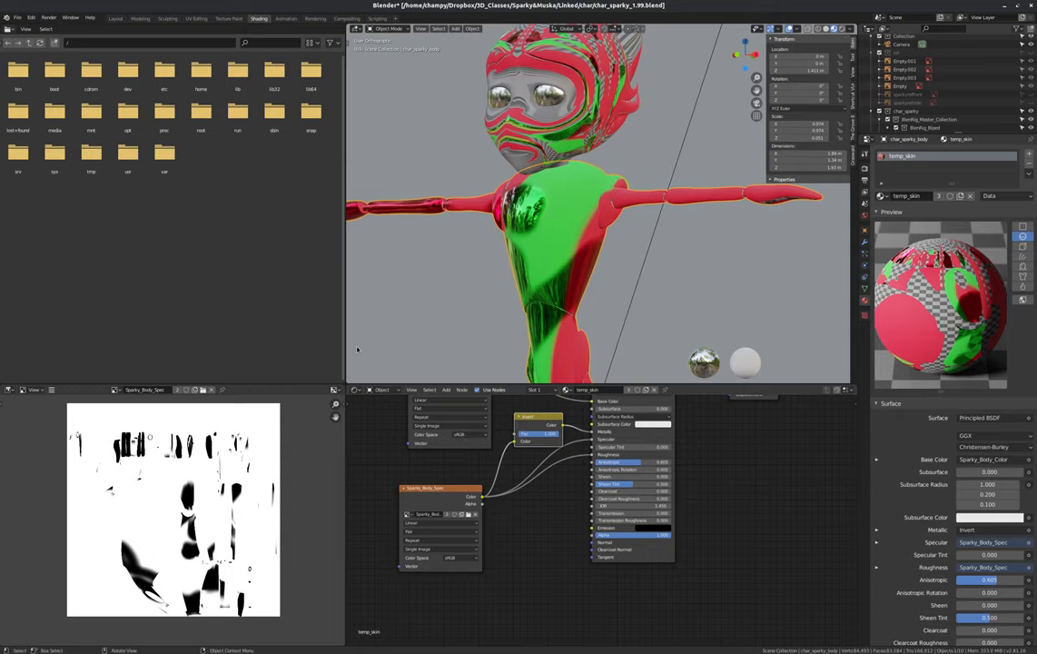
mouse_move(396, 187)
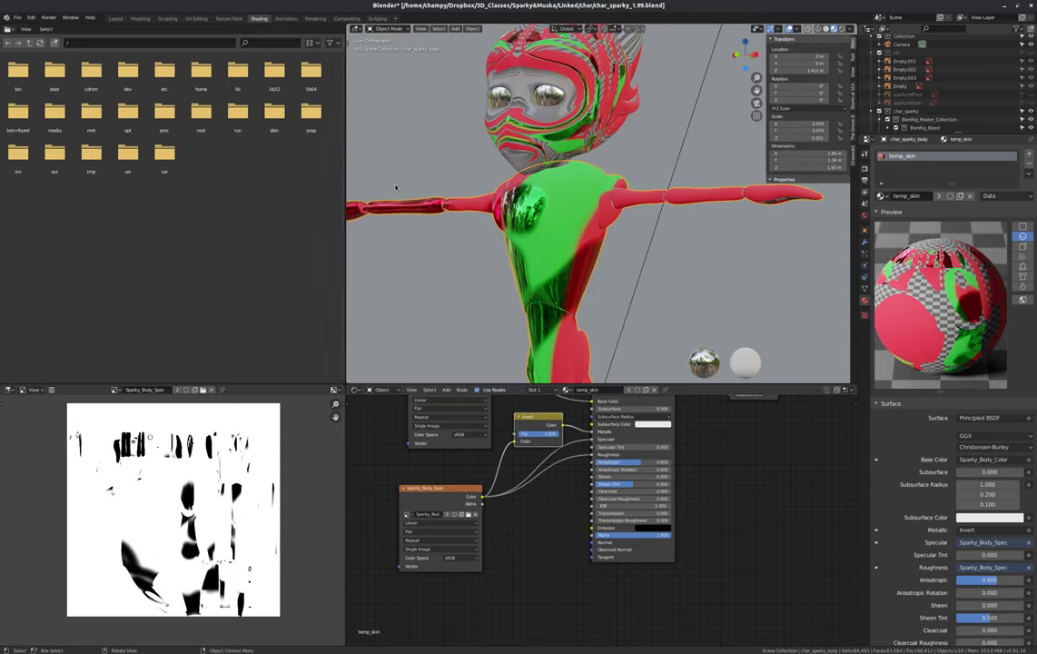